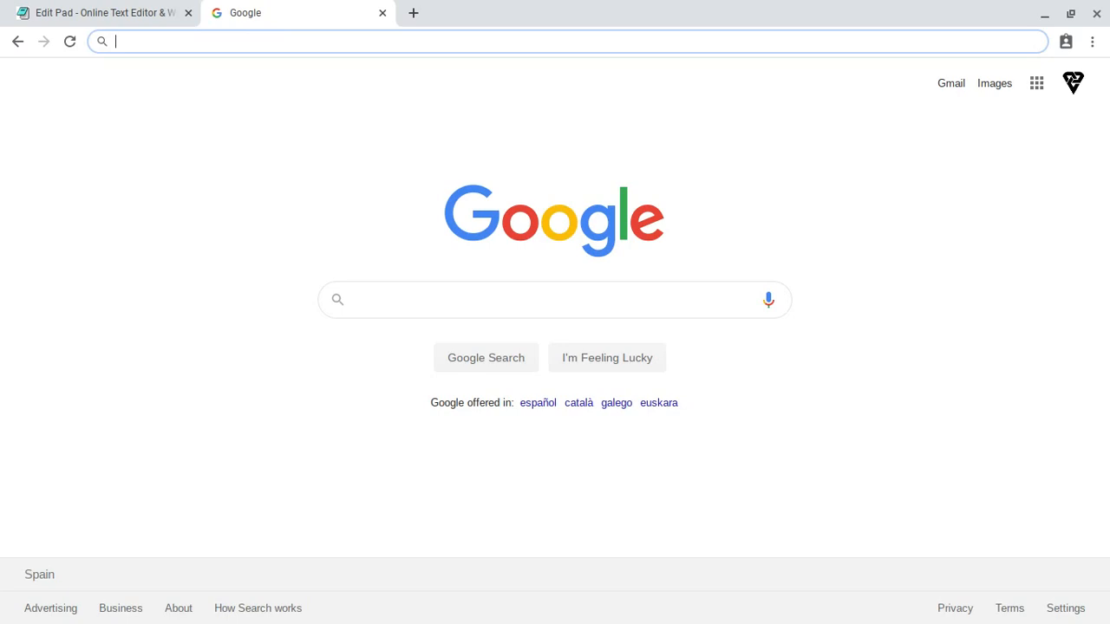
# Open the Voltek website from the 'voltek' address-bar suggestion and highlight the headline
pyautogui.write('voltek.ml')
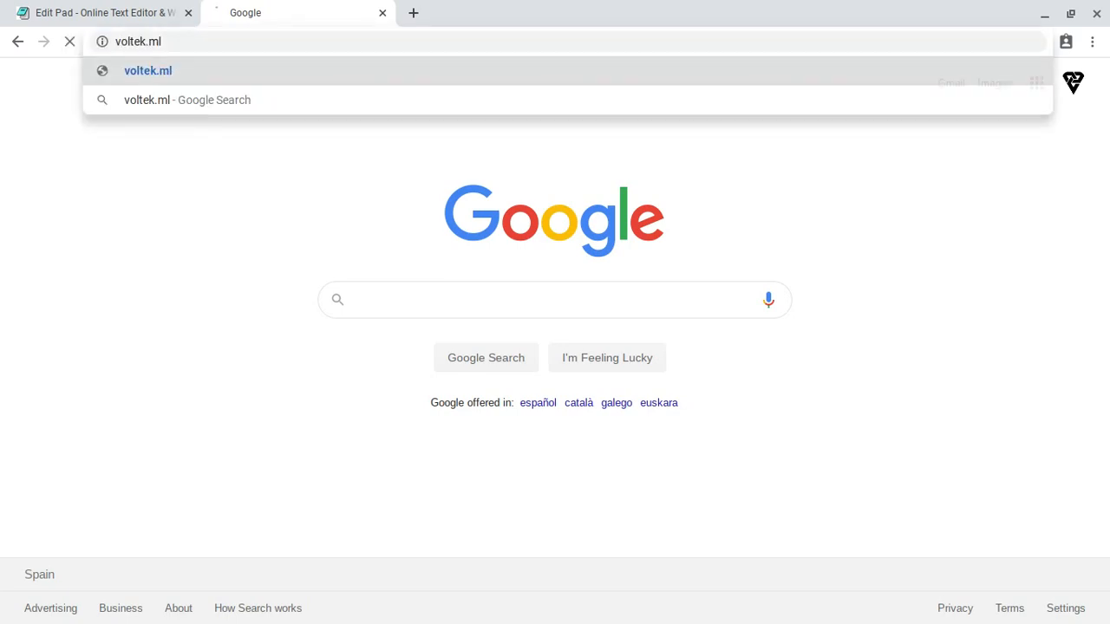
pyautogui.click(147, 70)
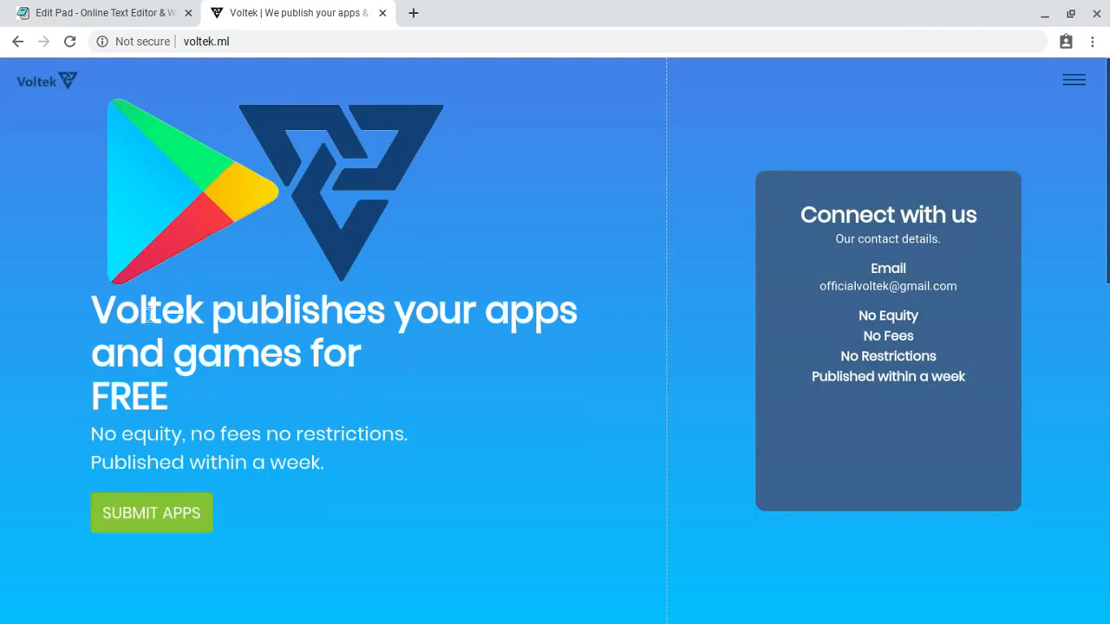
pyautogui.doubleClick(173, 311)
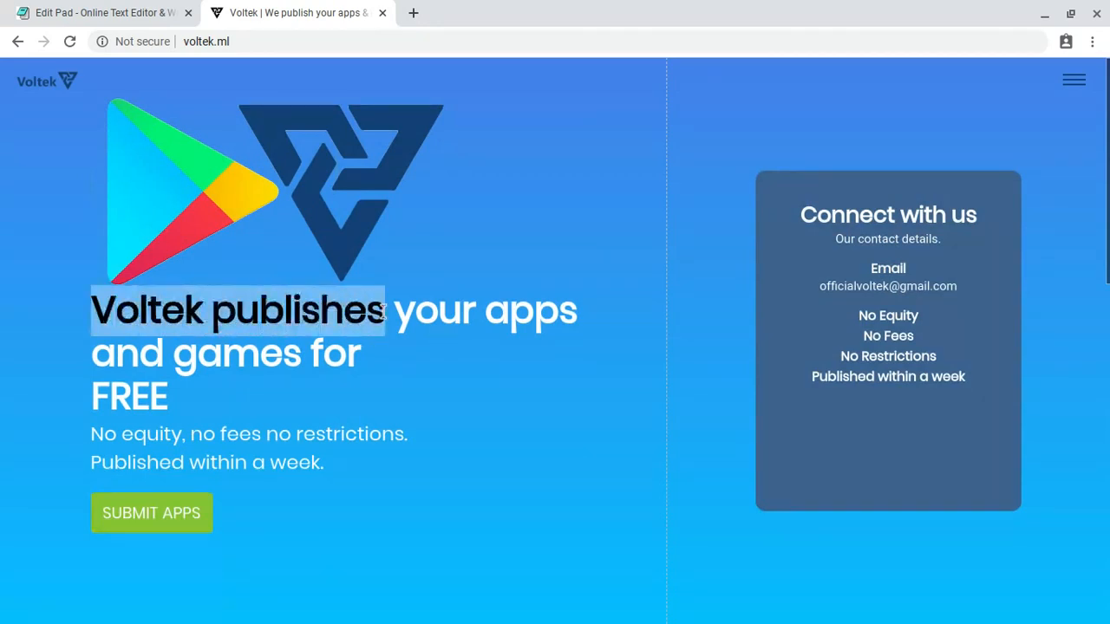
pyautogui.moveTo(381, 310); pyautogui.dragTo(182, 373)
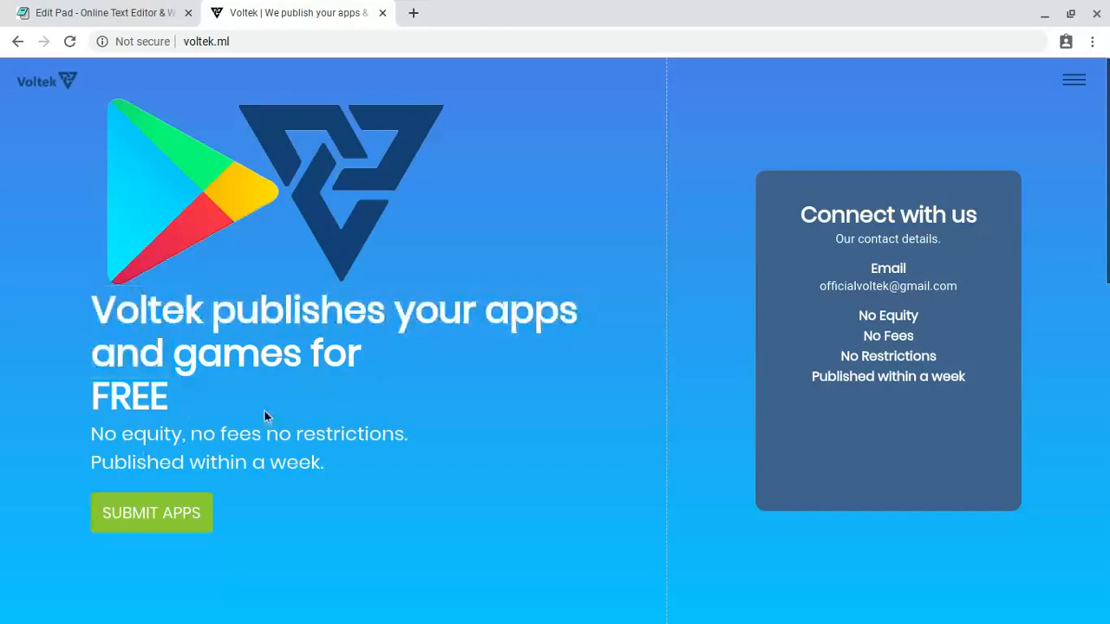
pyautogui.moveTo(227, 438)
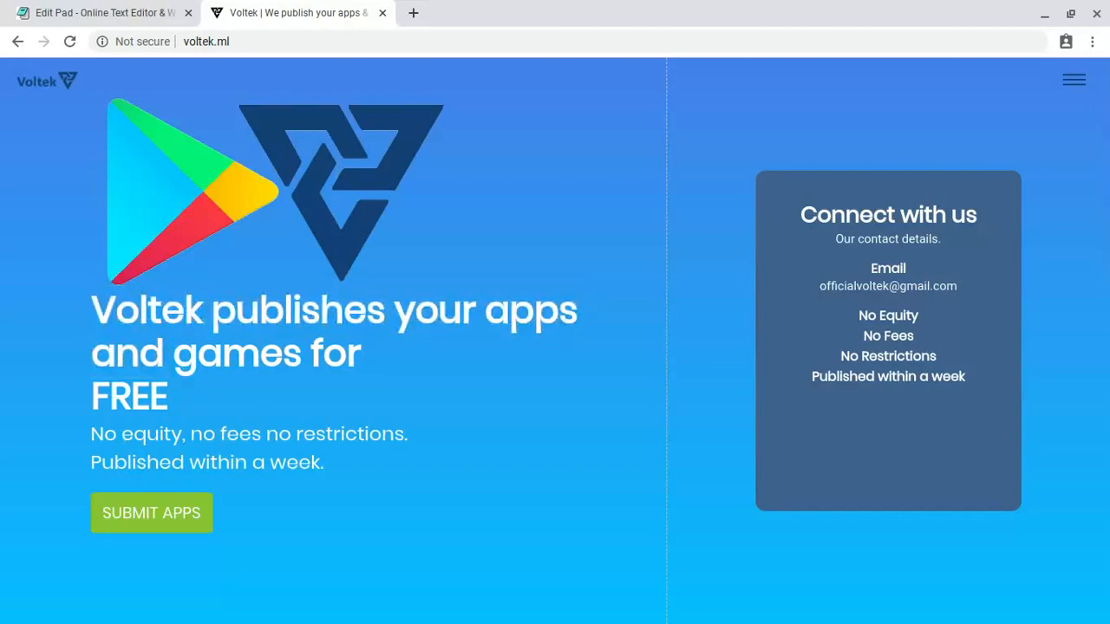
pyautogui.moveTo(244, 537)
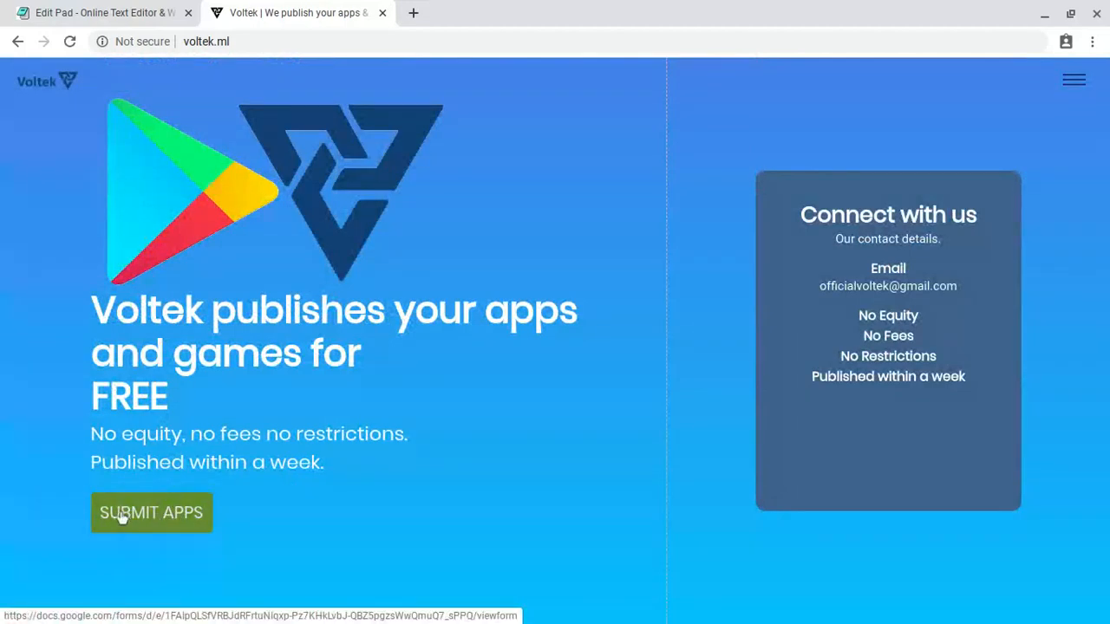
# Open the app submission form and enter the Gmail address and app title 'Color Rain'
pyautogui.click(151, 513)
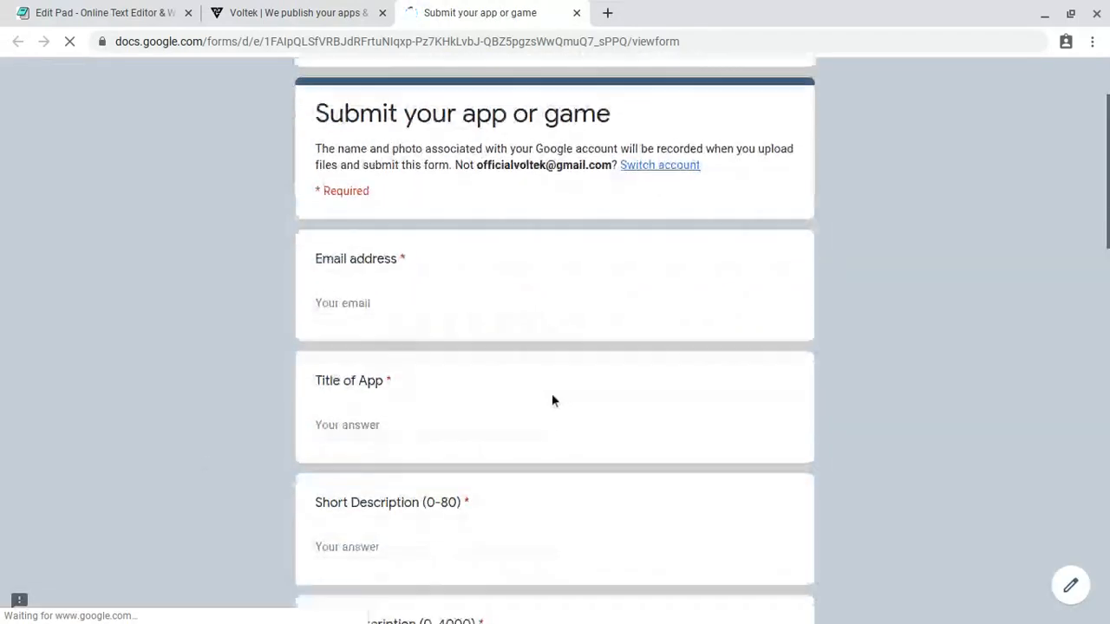
pyautogui.scroll(3)
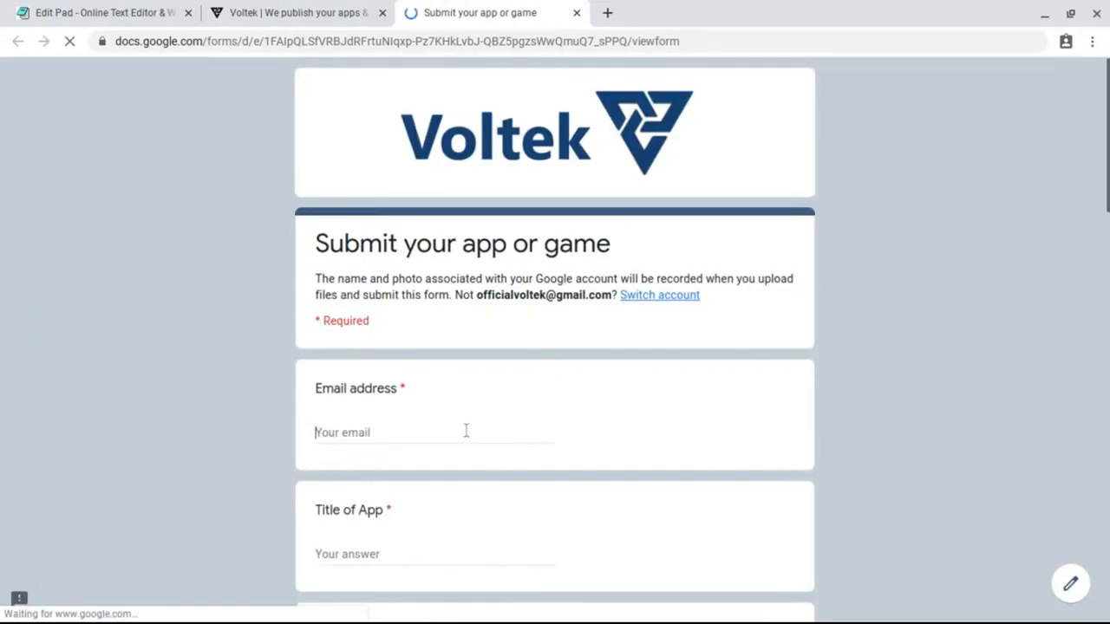
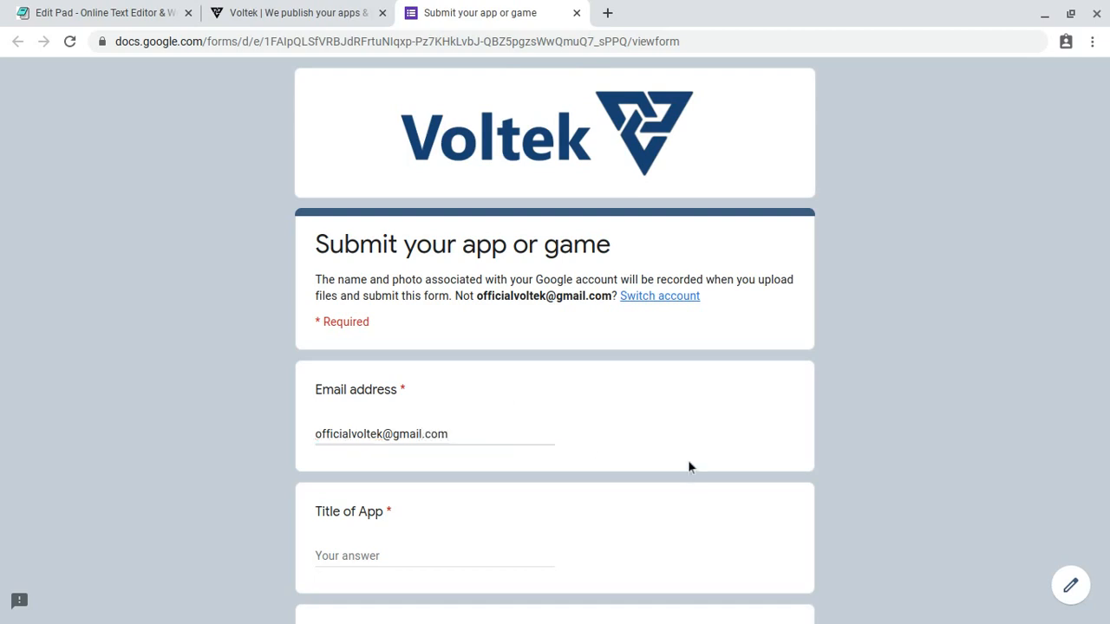
pyautogui.write('Co')
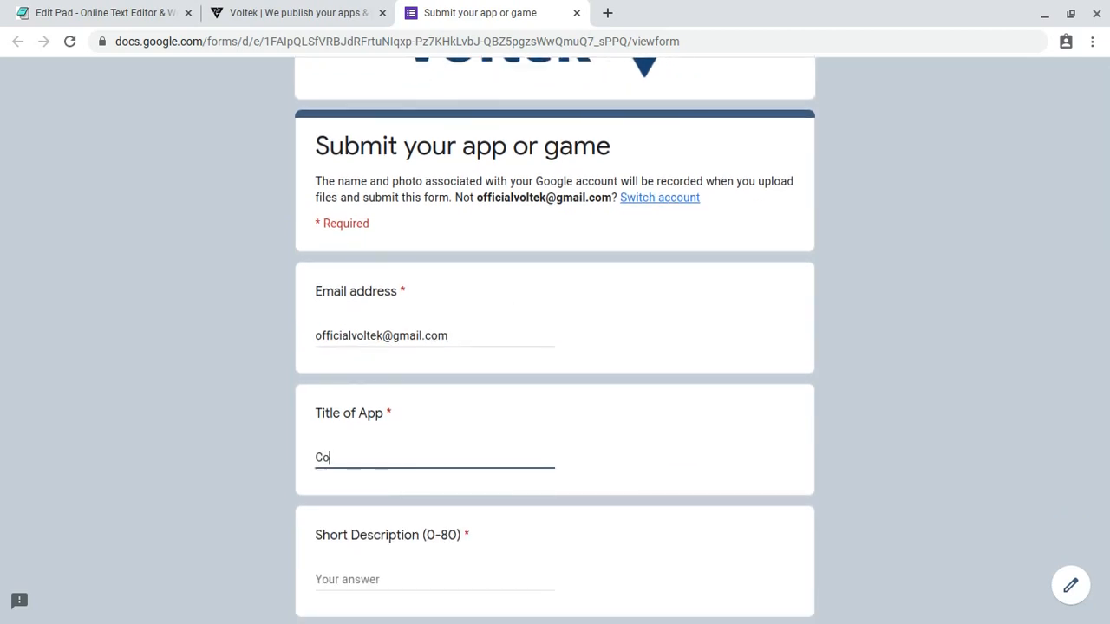
pyautogui.write('lor Rai')
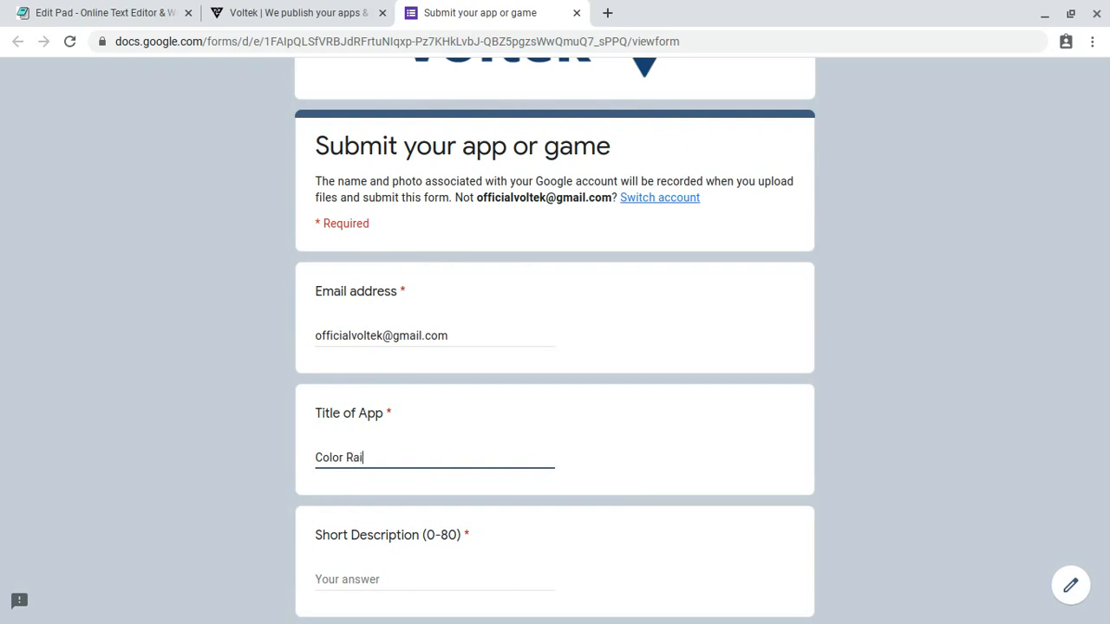
pyautogui.scroll(-3)
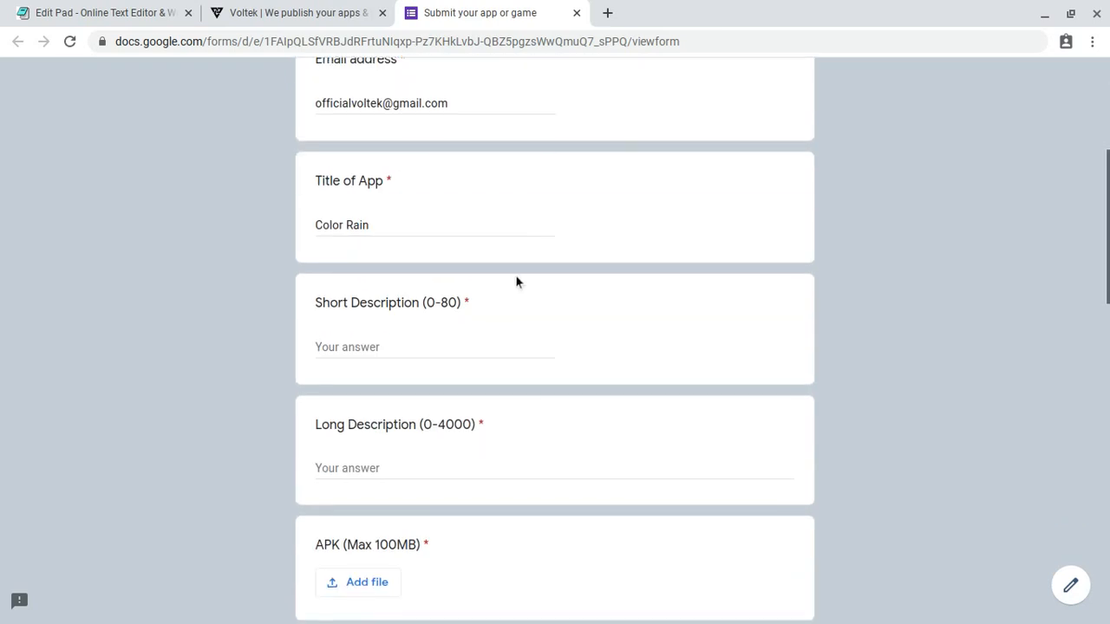
# Copy the notes' short description into Short Description: 'Collect green and white blocks. Avoid the other…'
pyautogui.click(98, 12)
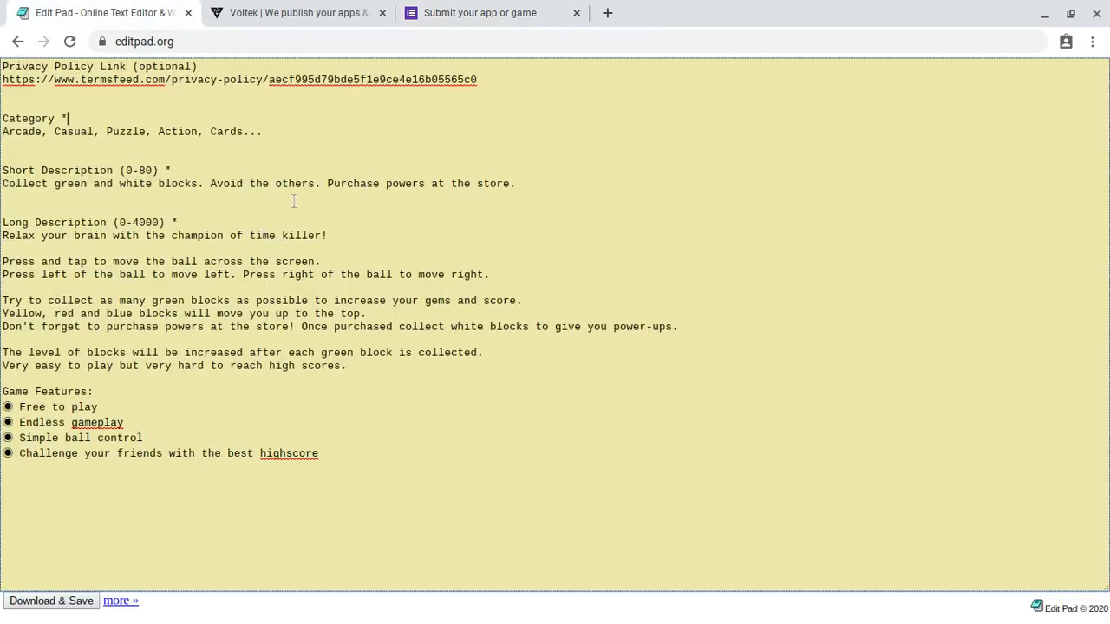
pyautogui.tripleClick(258, 183)
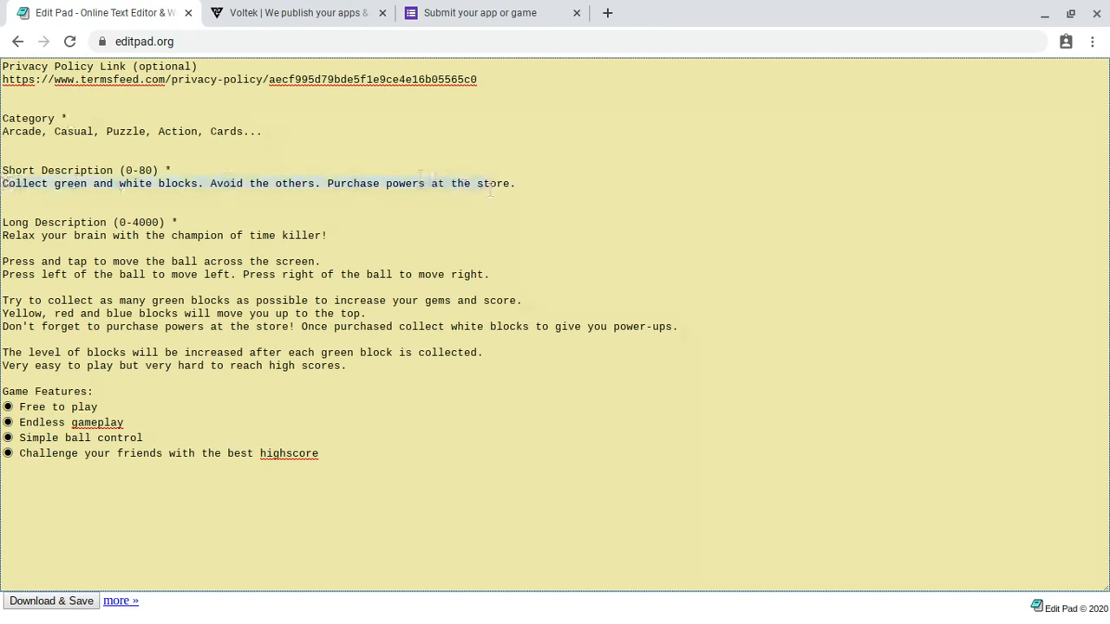
pyautogui.click(480, 12)
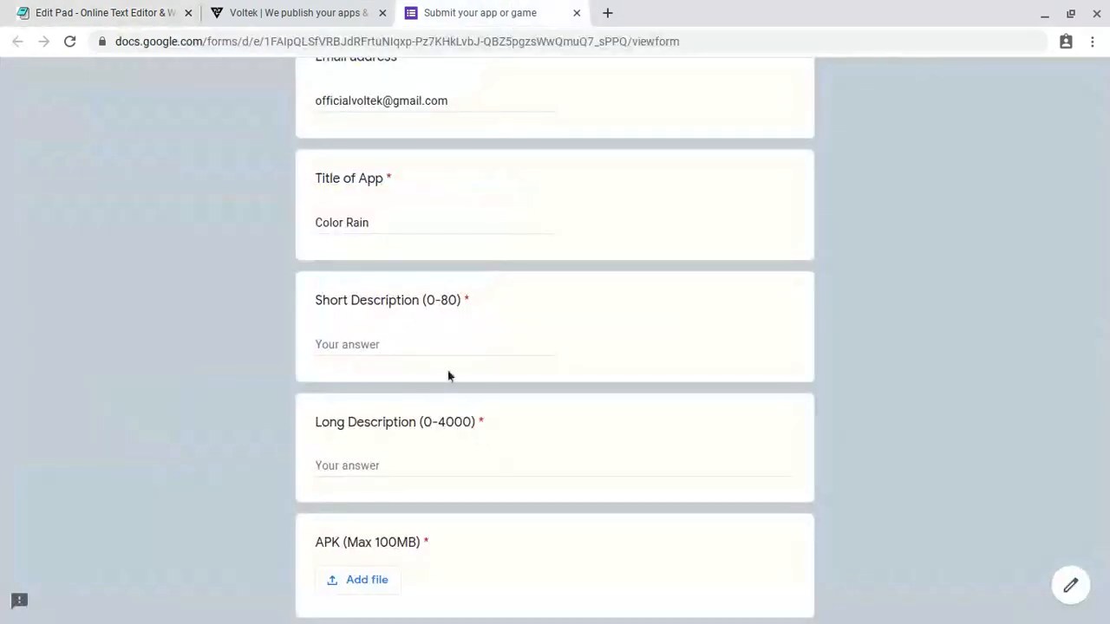
pyautogui.write('Collect green and white blocks. Avoid the othe')
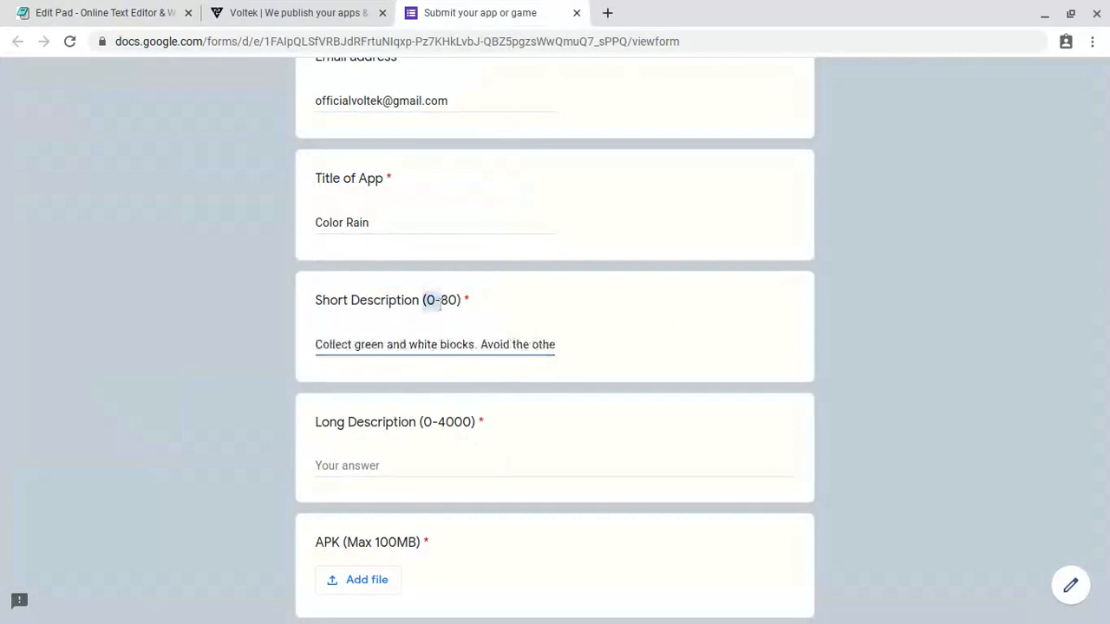
pyautogui.scroll(-3)
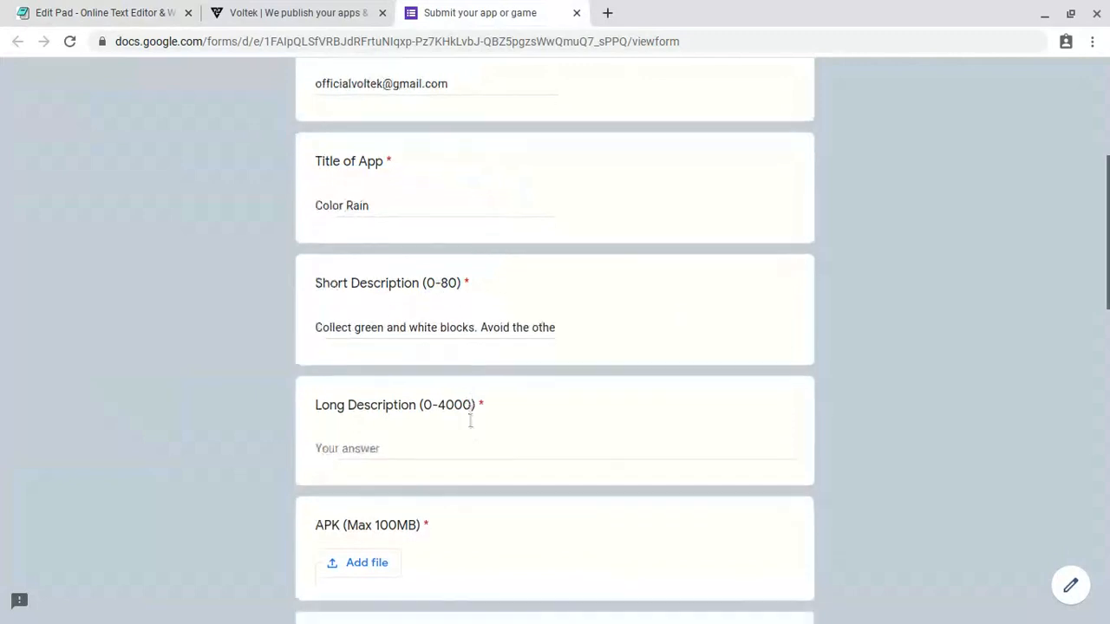
pyautogui.scroll(-3)
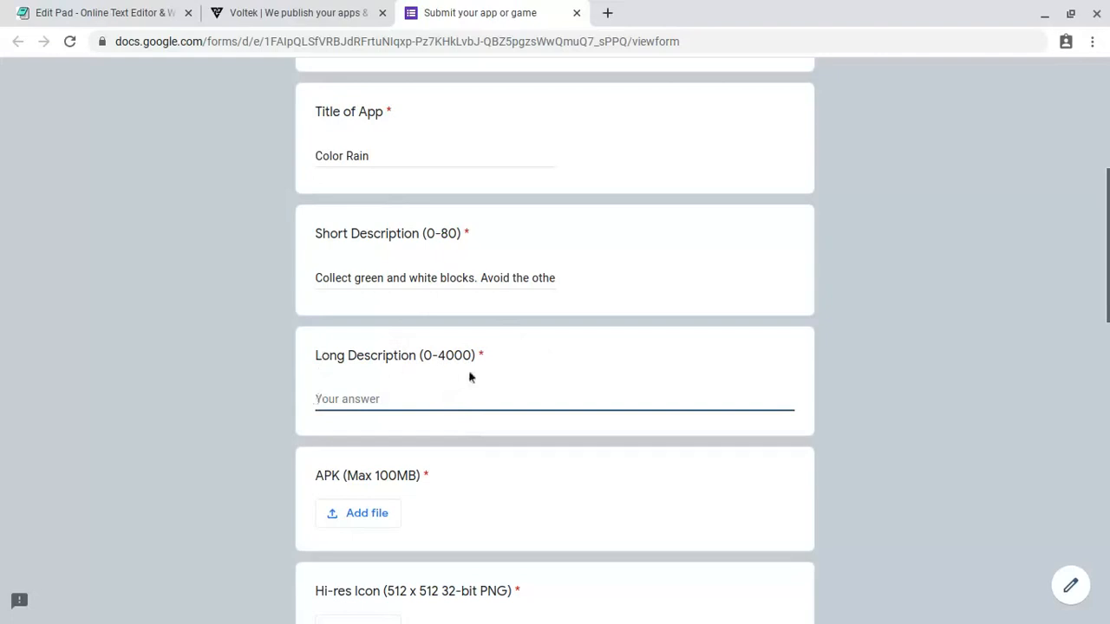
pyautogui.moveTo(464, 399)
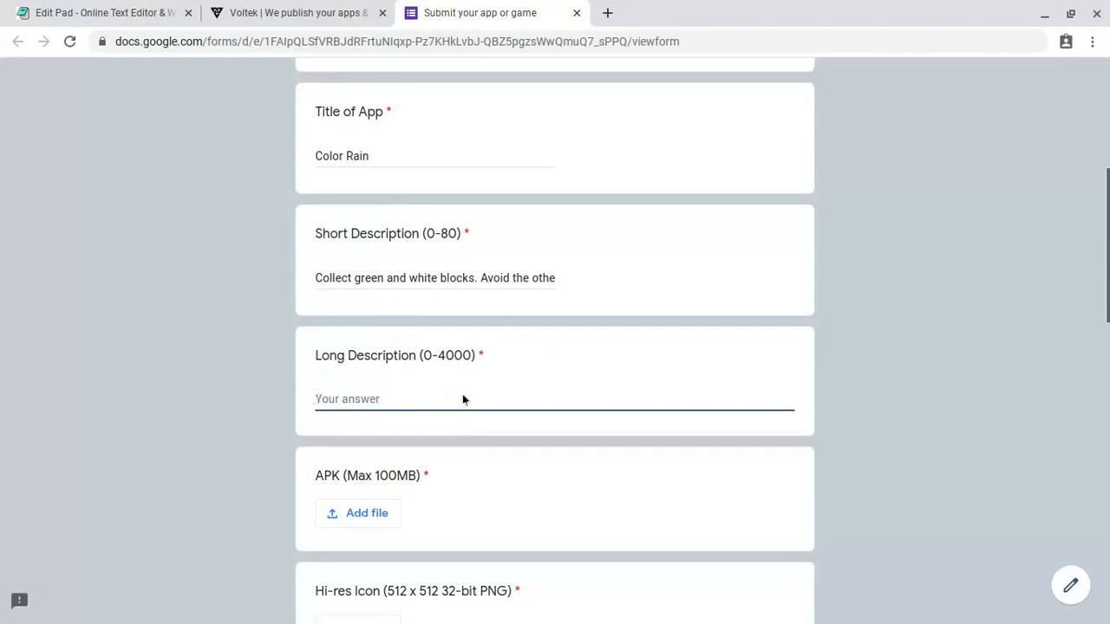
pyautogui.click(96, 12)
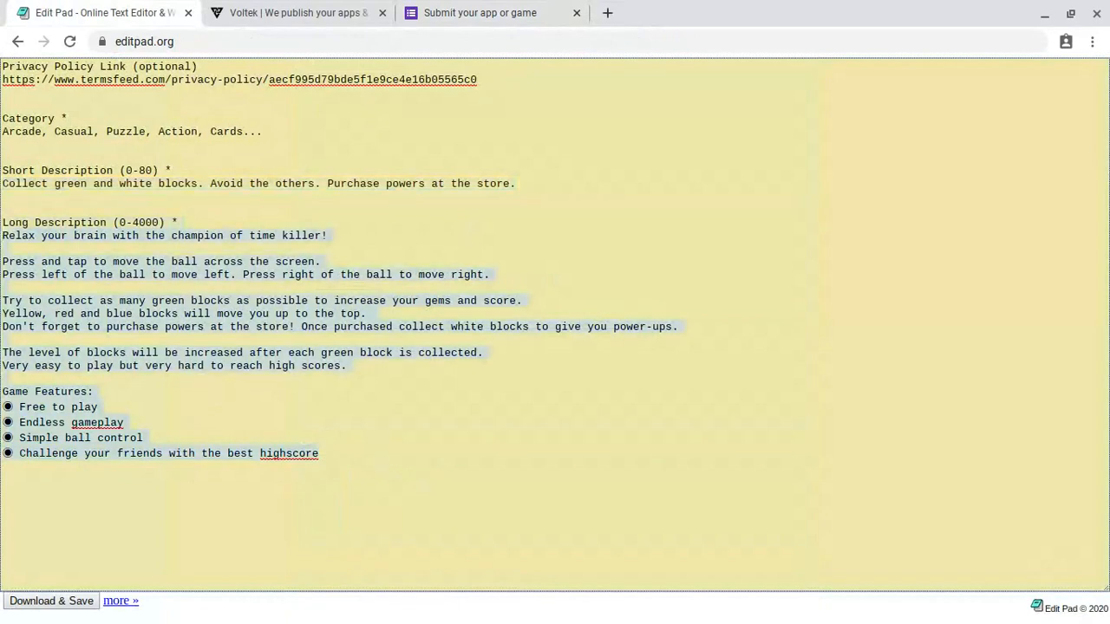
pyautogui.click(479, 12)
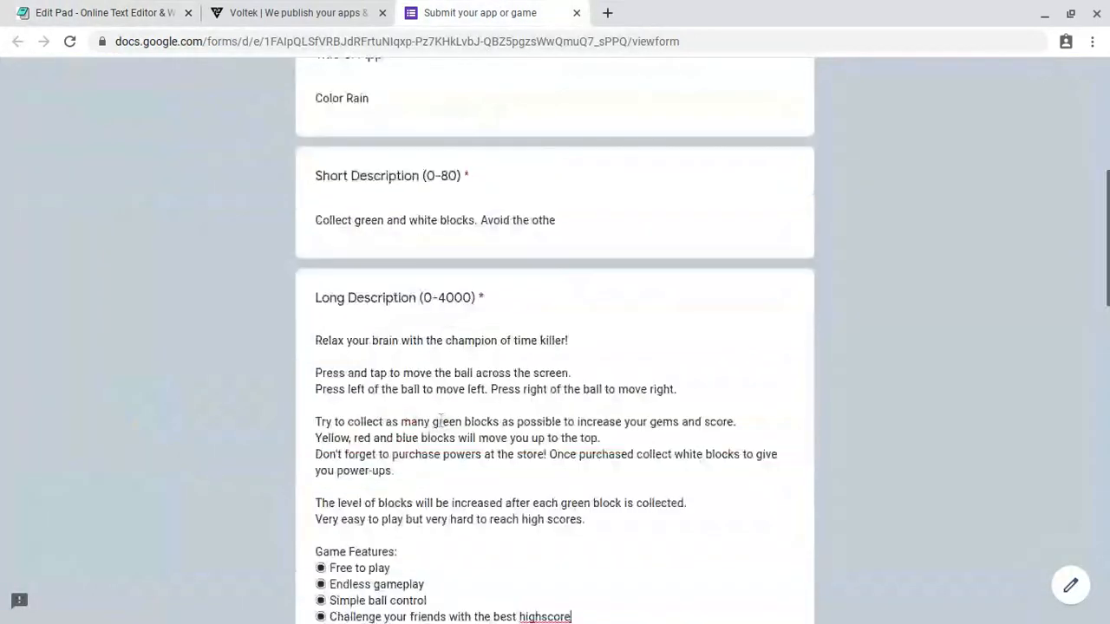
pyautogui.scroll(-3)
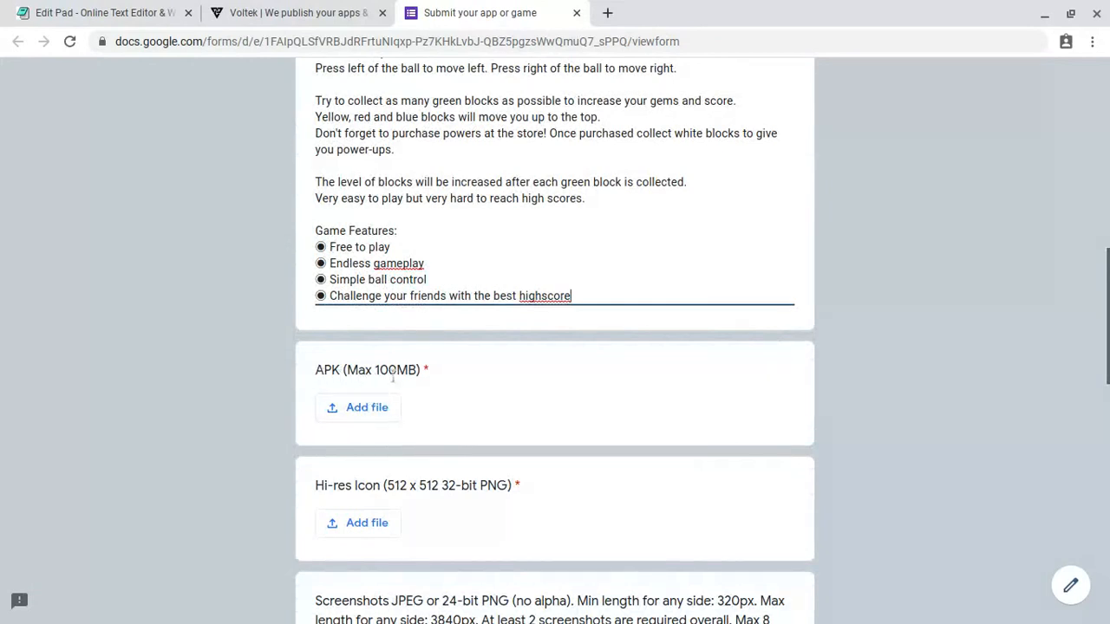
pyautogui.moveTo(423, 397)
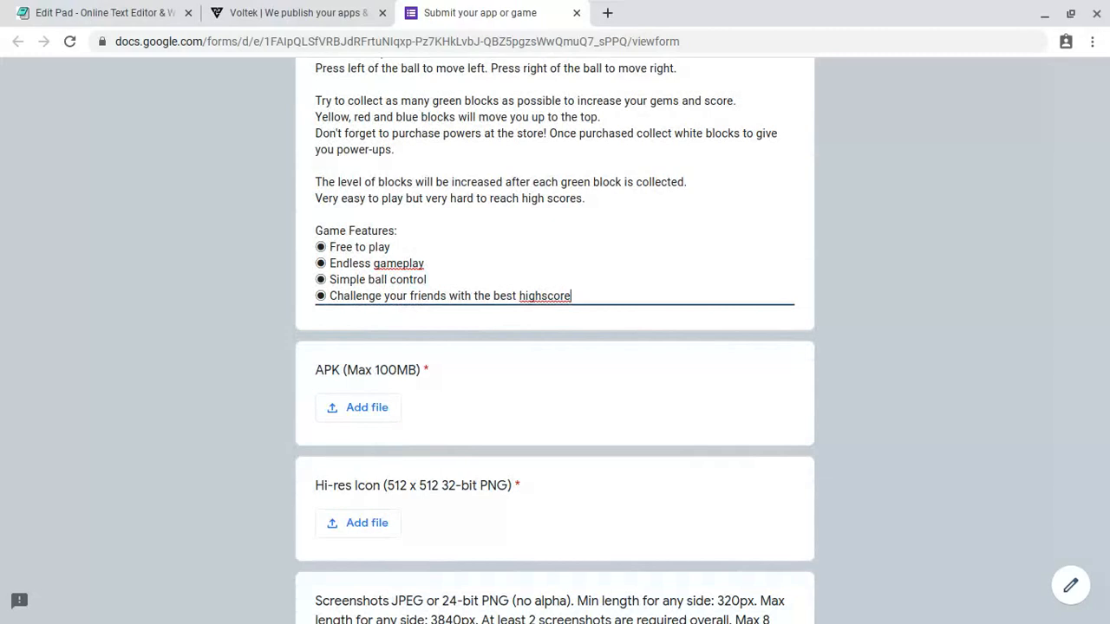
pyautogui.moveTo(366, 407)
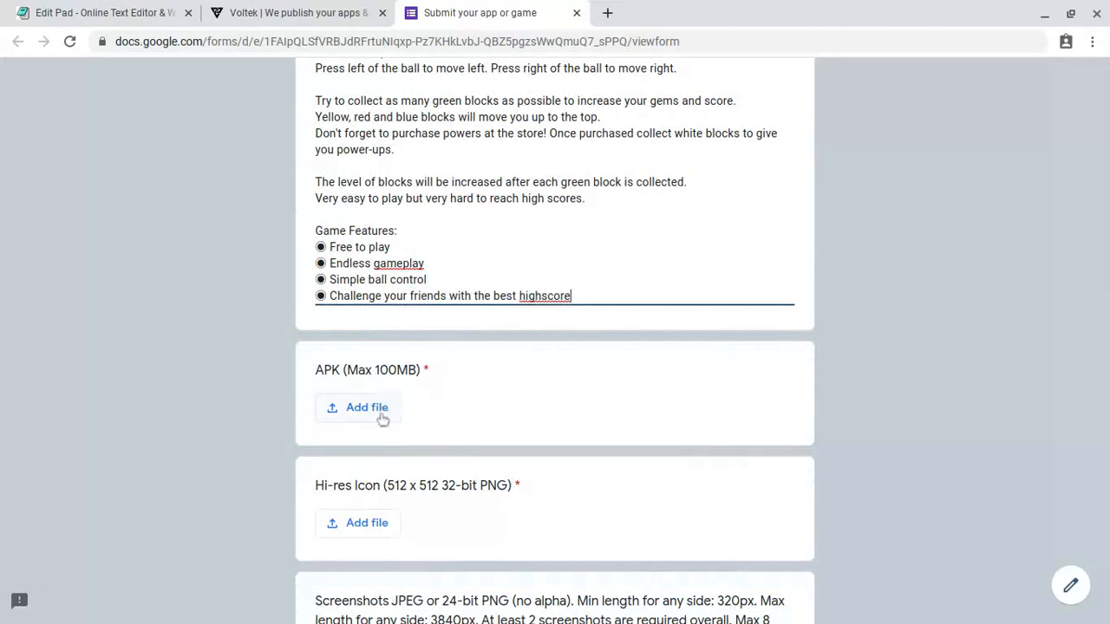
# Upload colorrain.apk from the device and attach it to the APK question
pyautogui.click(367, 407)
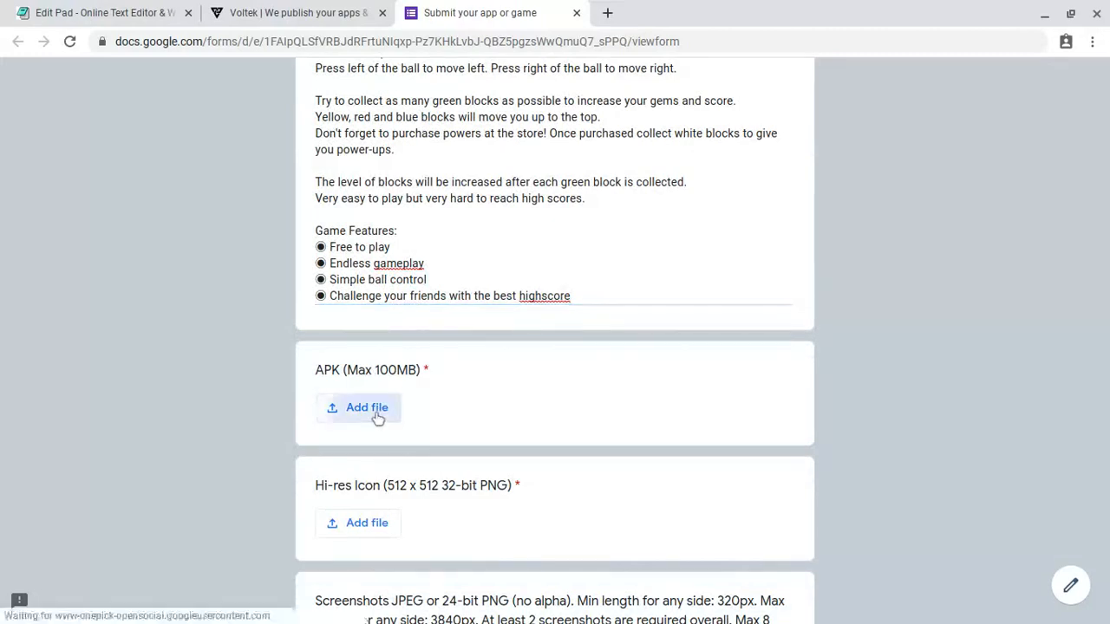
pyautogui.click(367, 407)
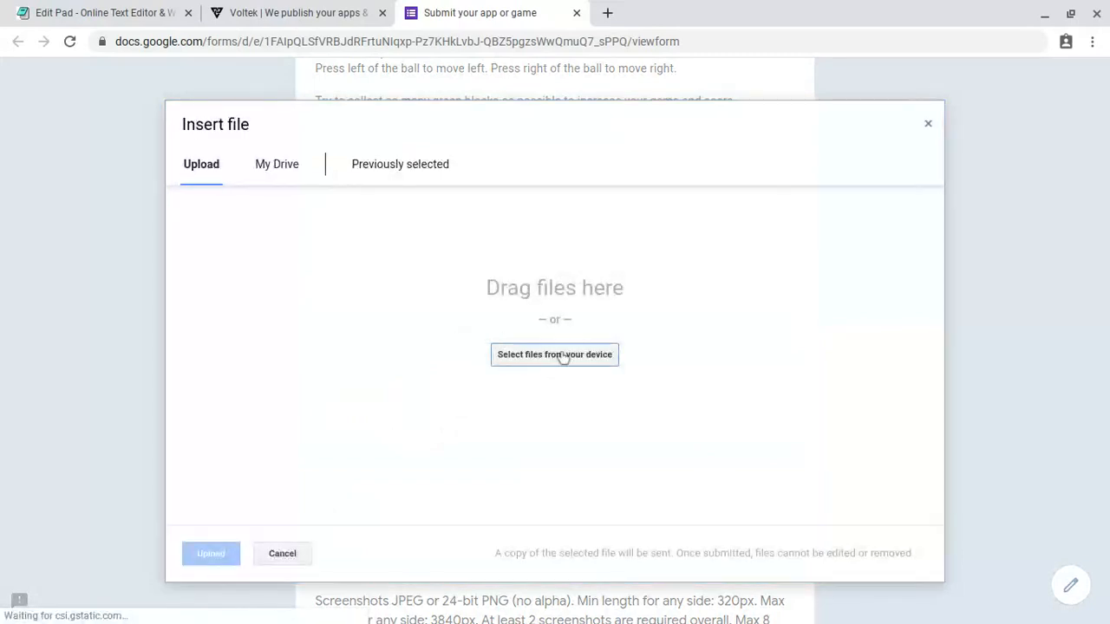
pyautogui.click(554, 354)
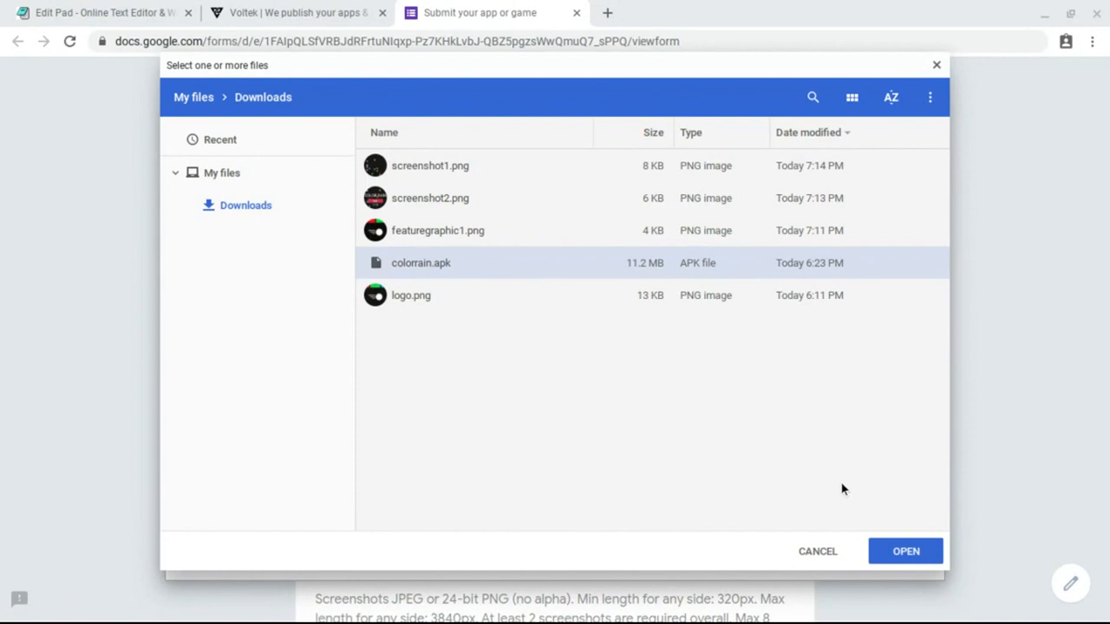
pyautogui.click(905, 550)
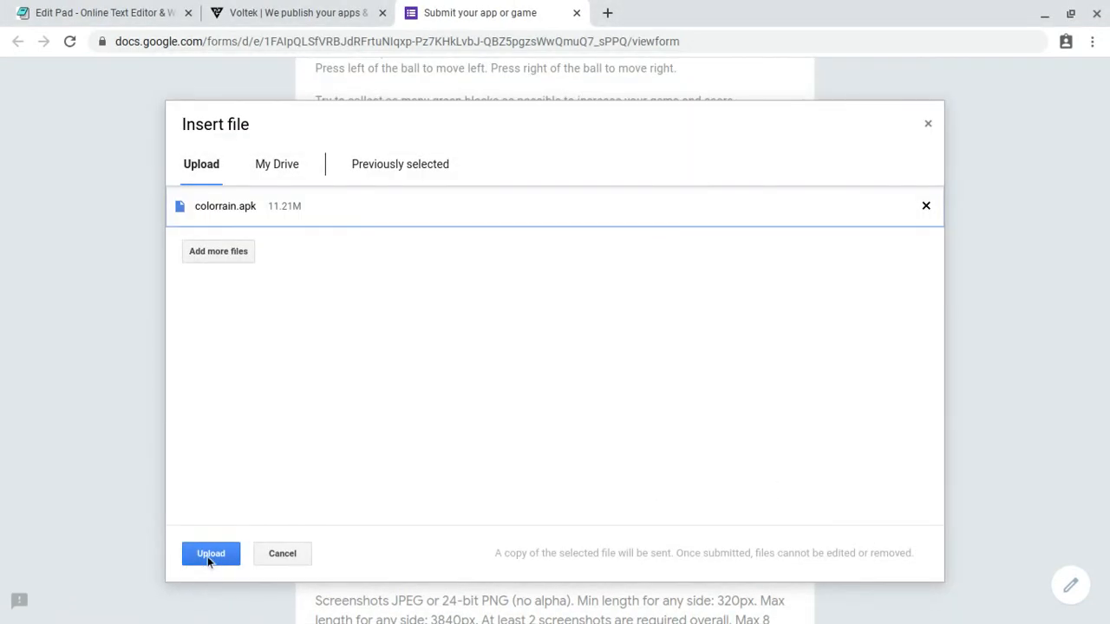
pyautogui.click(211, 553)
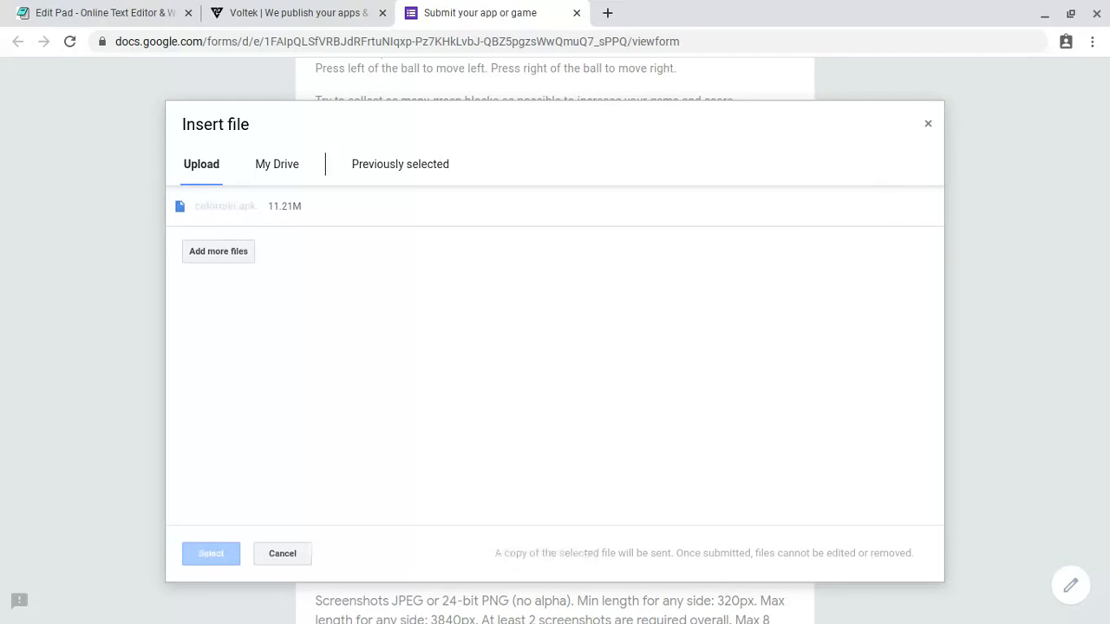
pyautogui.click(210, 553)
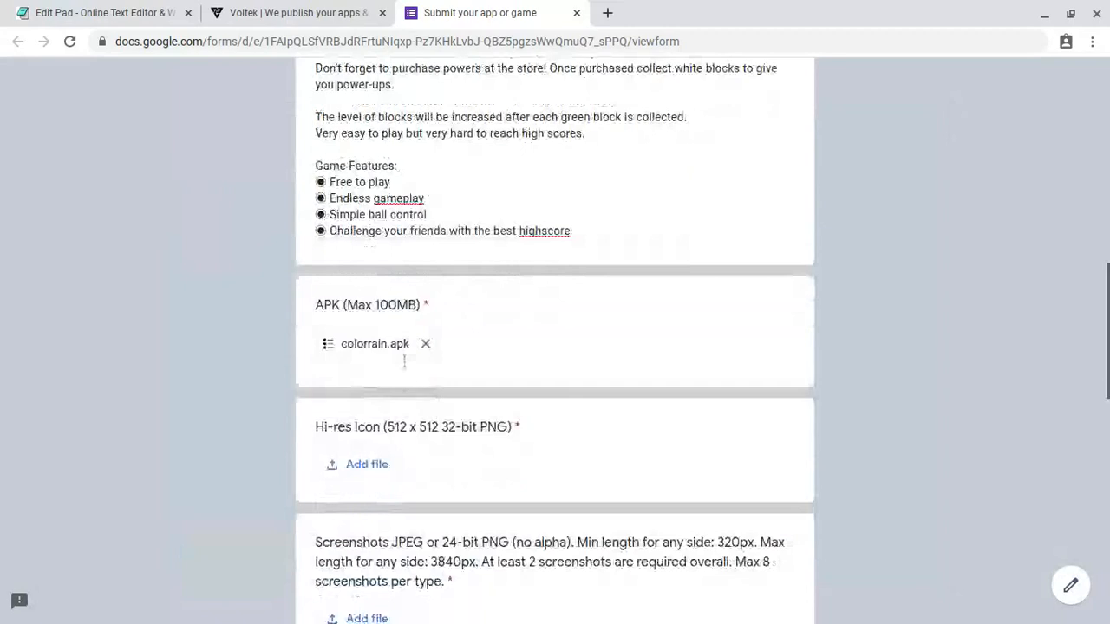
# Upload logo.png from the device and attach it to the Hi-res Icon question
pyautogui.scroll(-3)
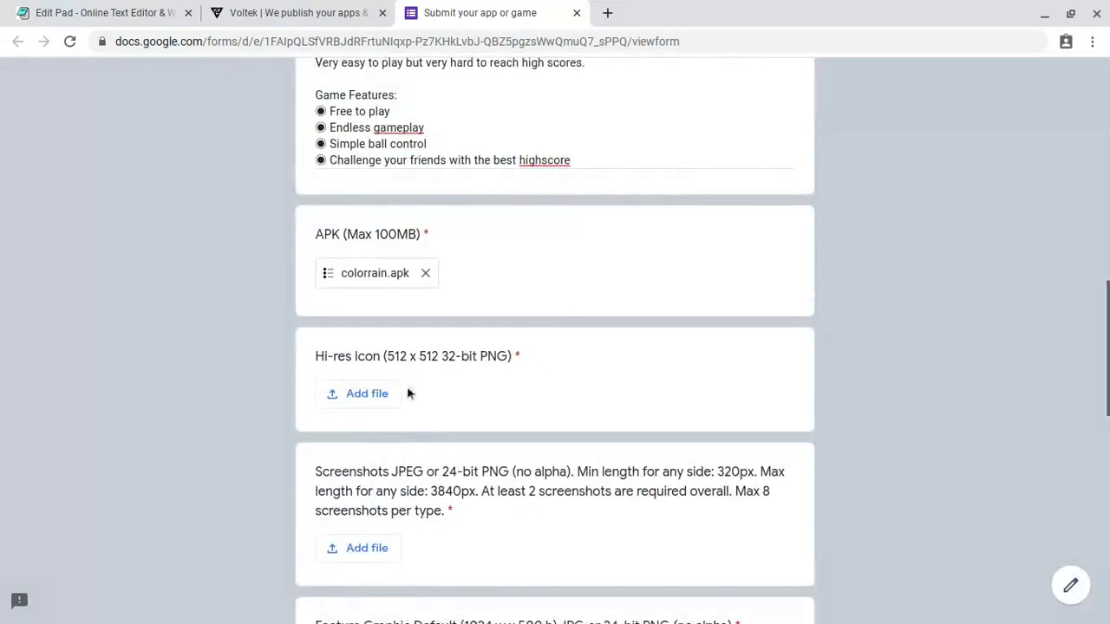
pyautogui.moveTo(390, 356)
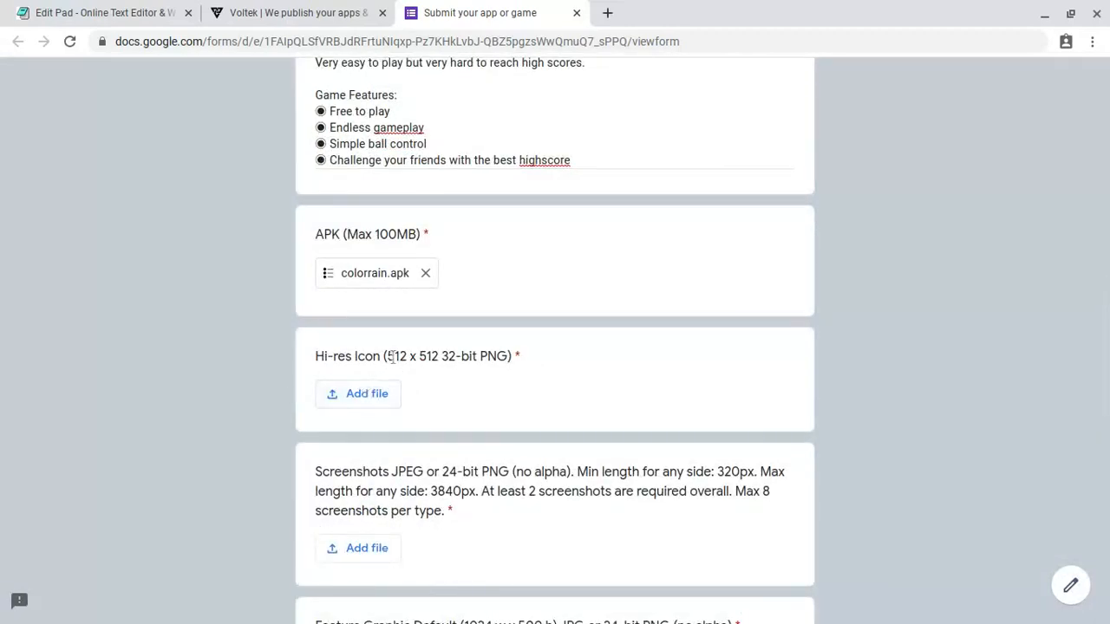
pyautogui.moveTo(396, 358)
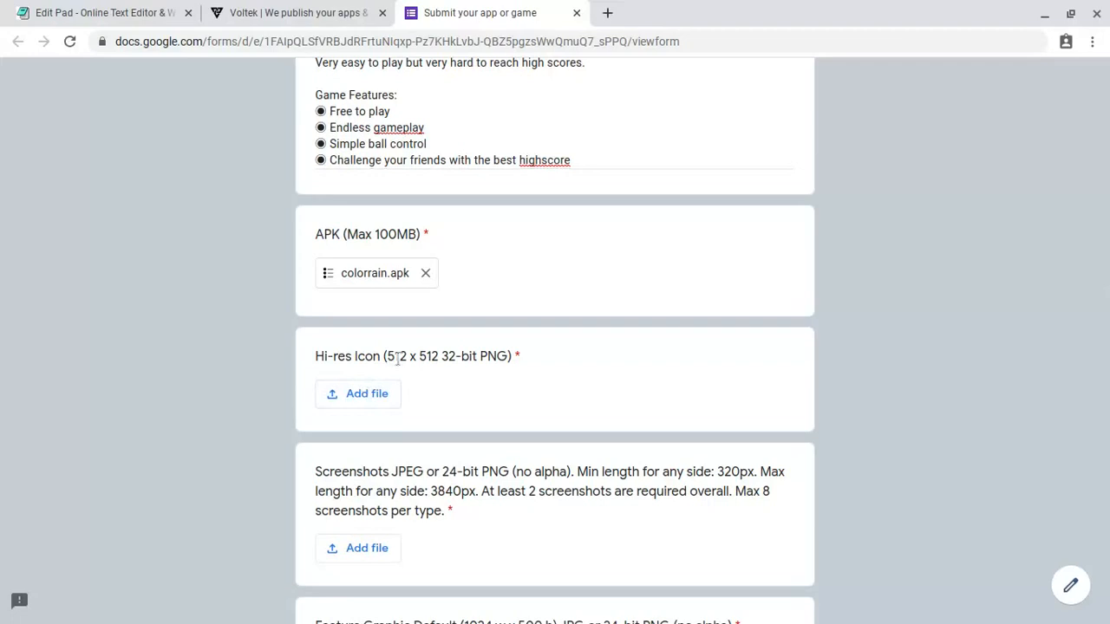
pyautogui.moveTo(397, 358)
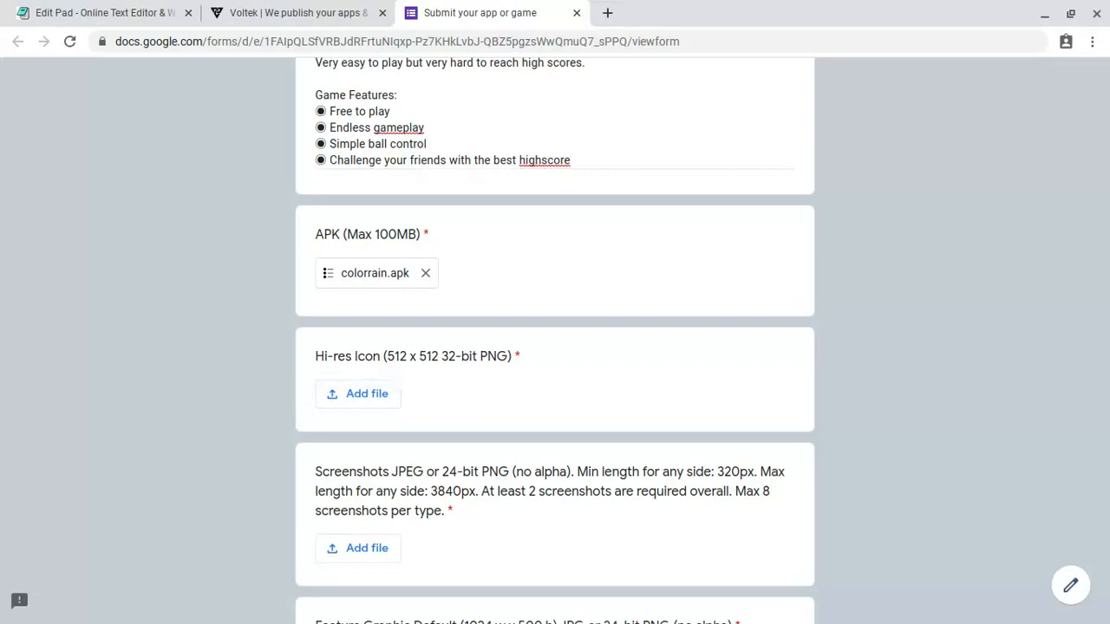
pyautogui.click(357, 394)
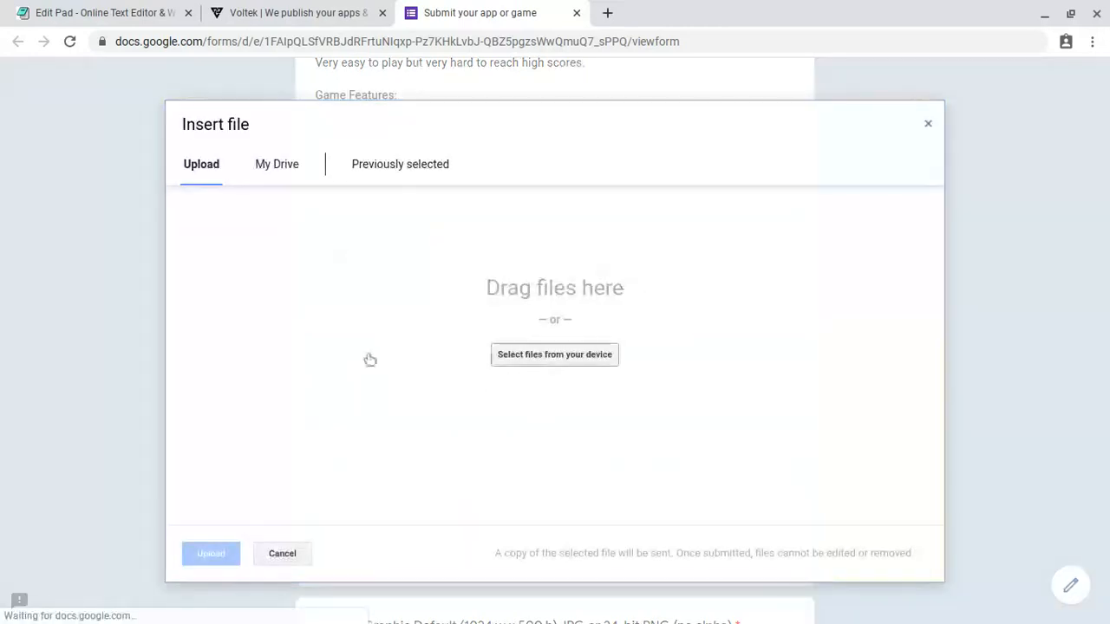
pyautogui.click(554, 354)
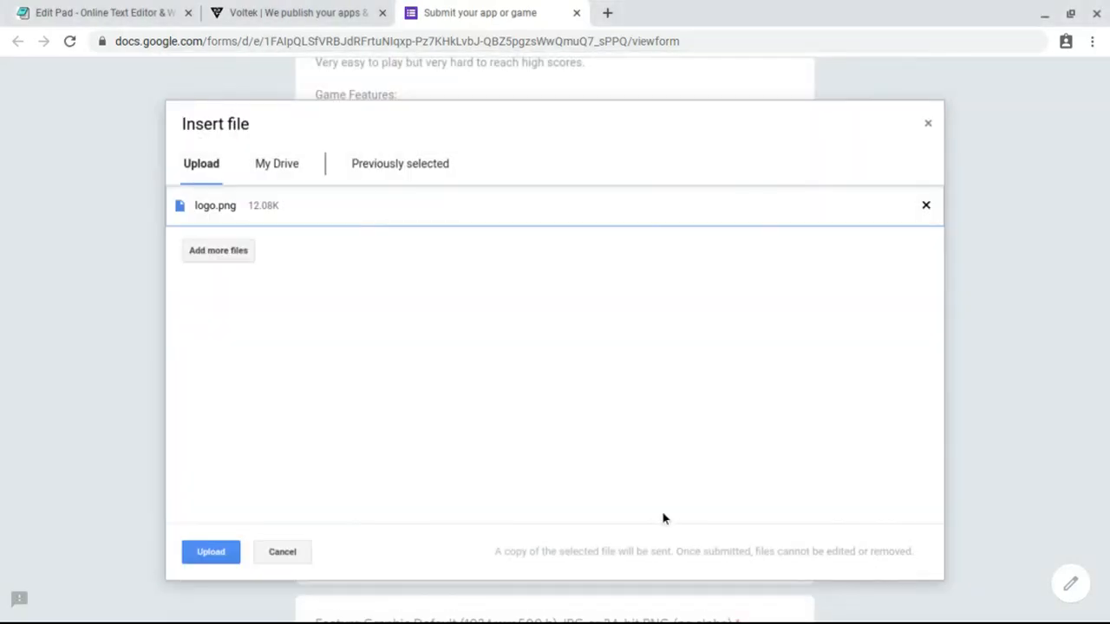
pyautogui.click(211, 551)
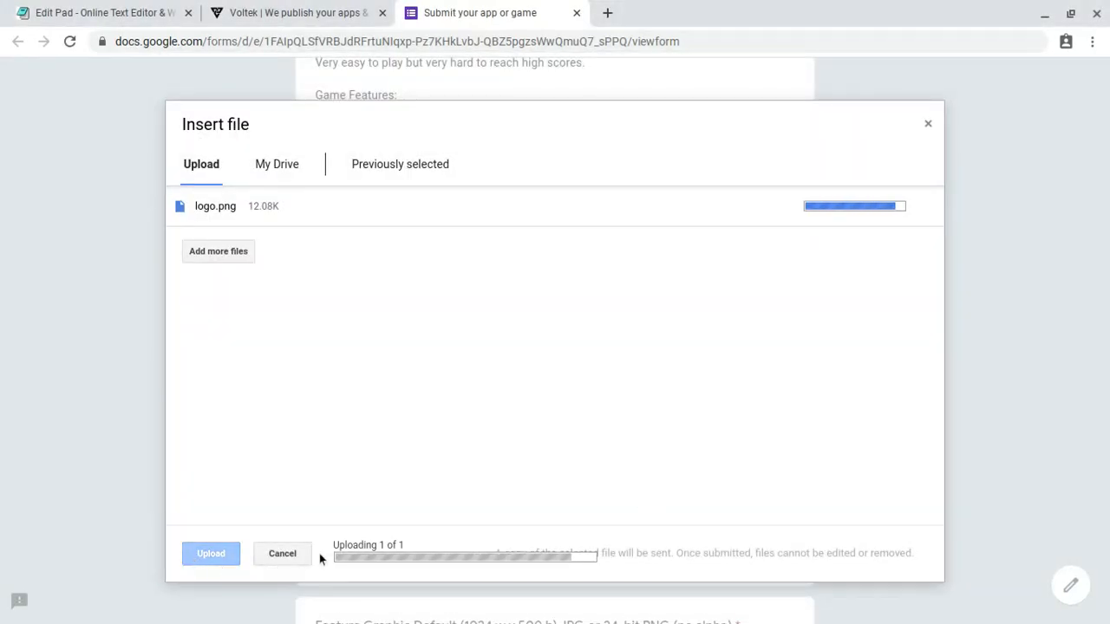
pyautogui.click(211, 553)
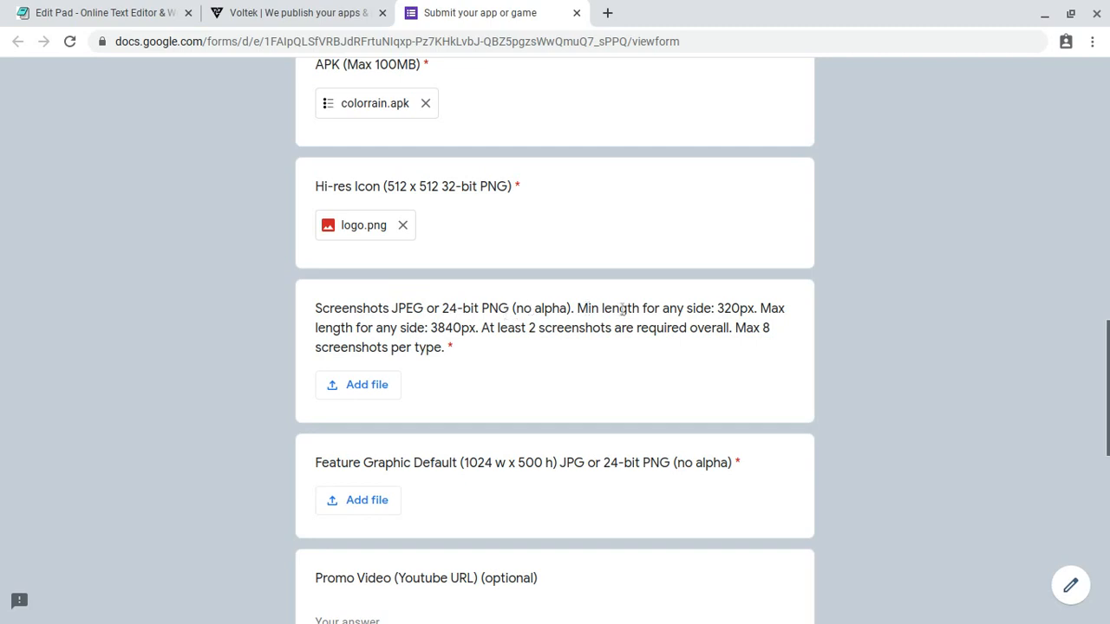
# Upload screenshot1.png and screenshot2.png to the Screenshots question
pyautogui.scroll(-3)
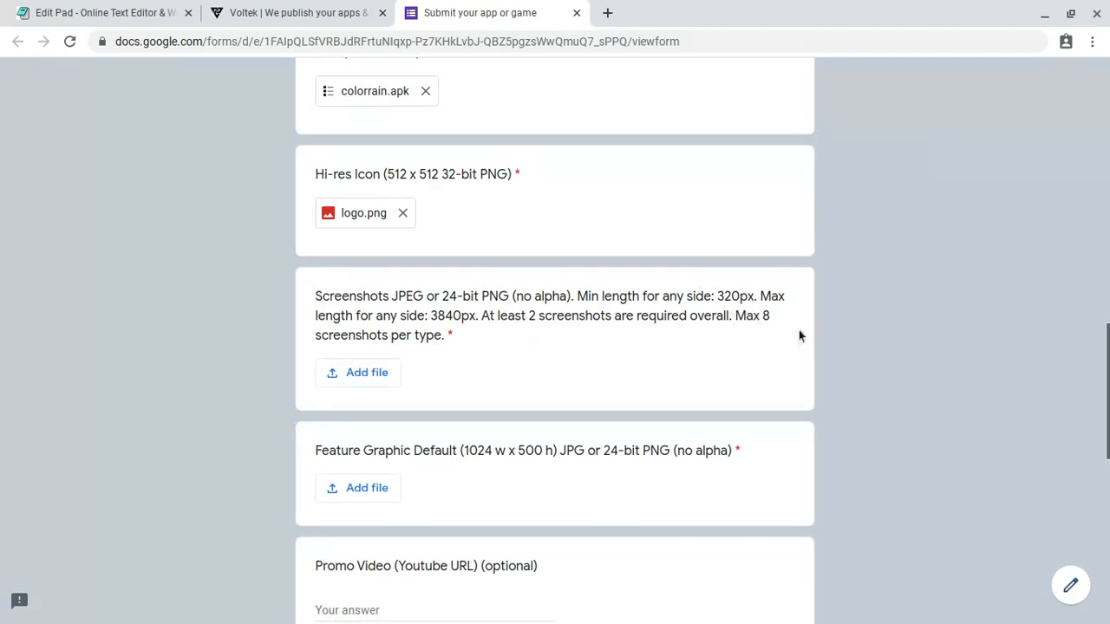
pyautogui.moveTo(425, 372)
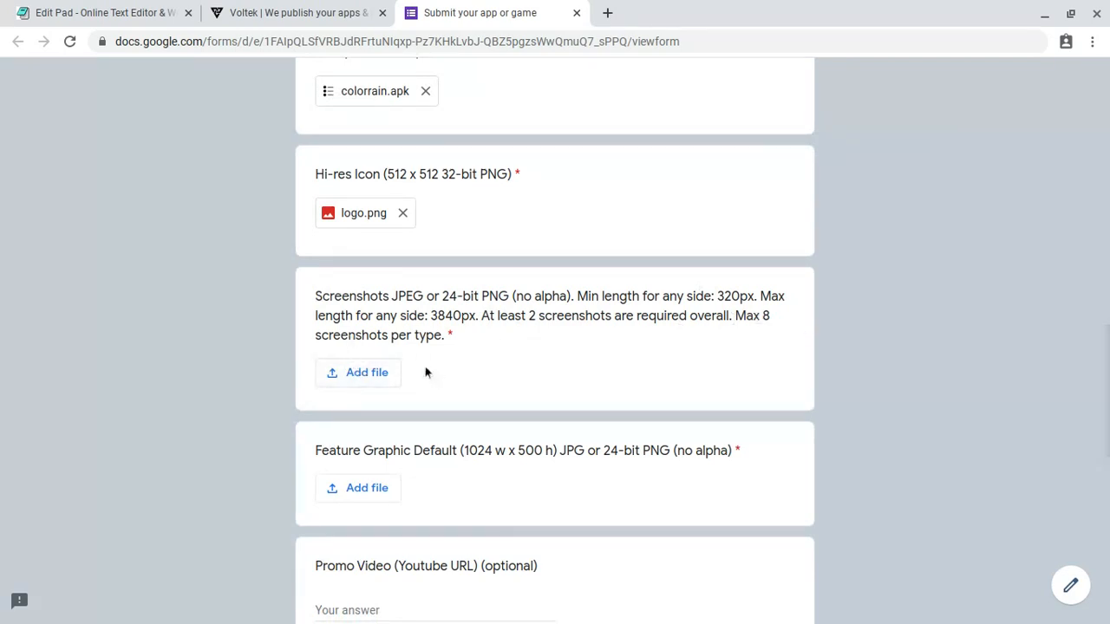
pyautogui.click(357, 372)
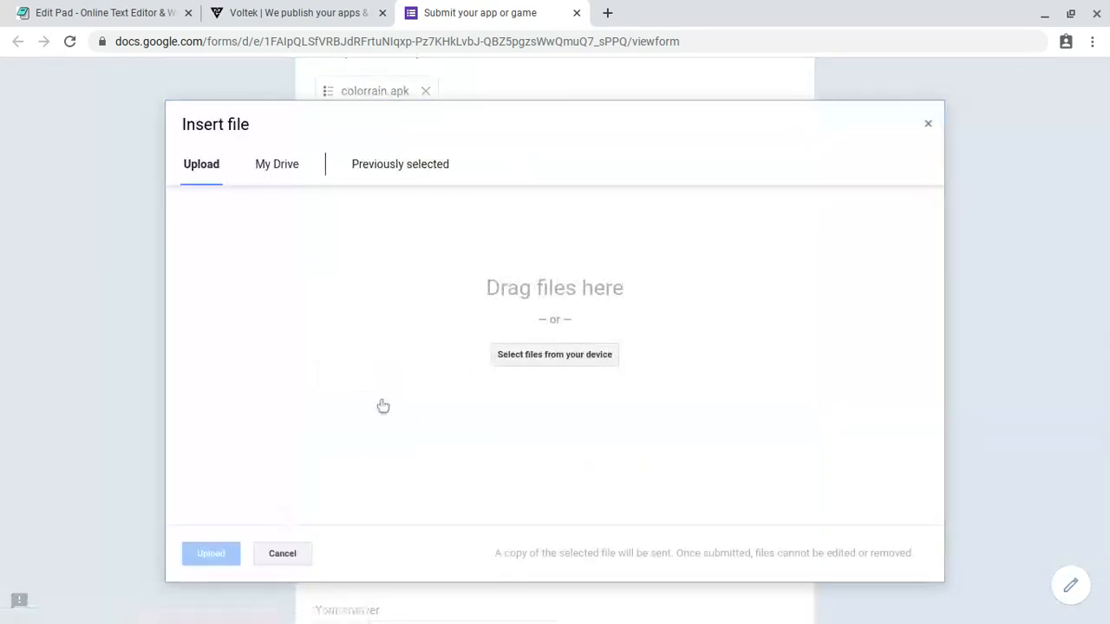
pyautogui.click(554, 353)
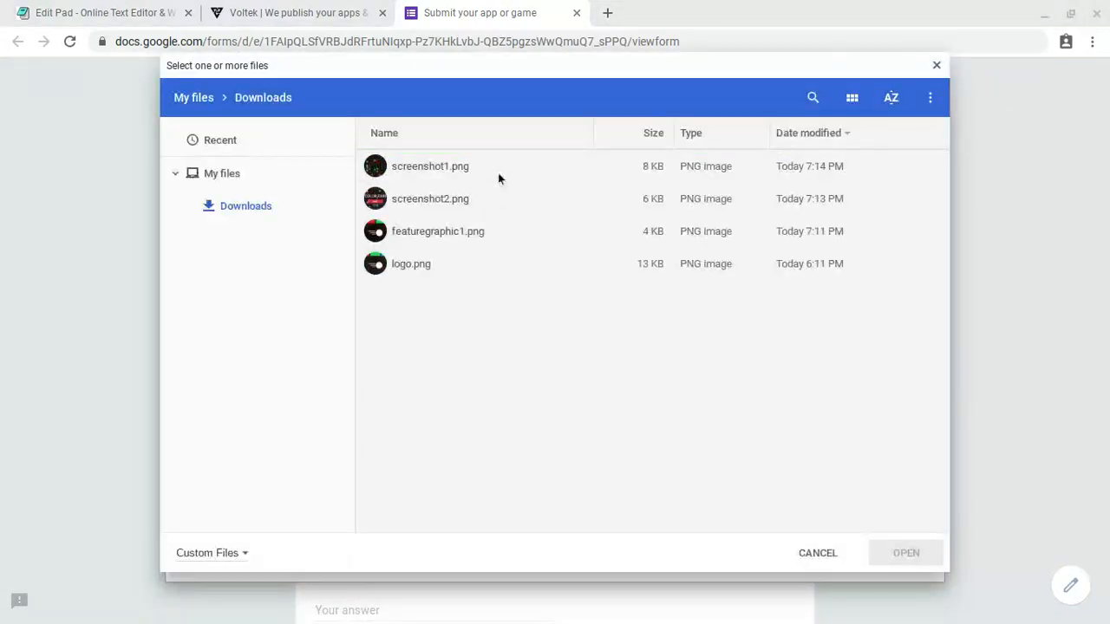
pyautogui.click(905, 552)
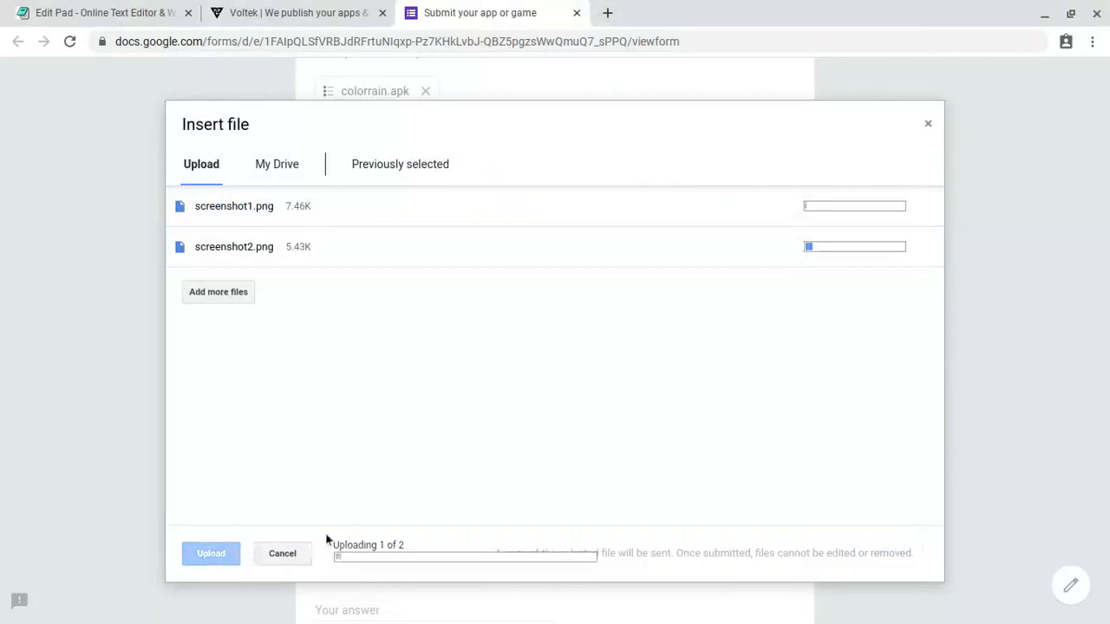
pyautogui.click(210, 553)
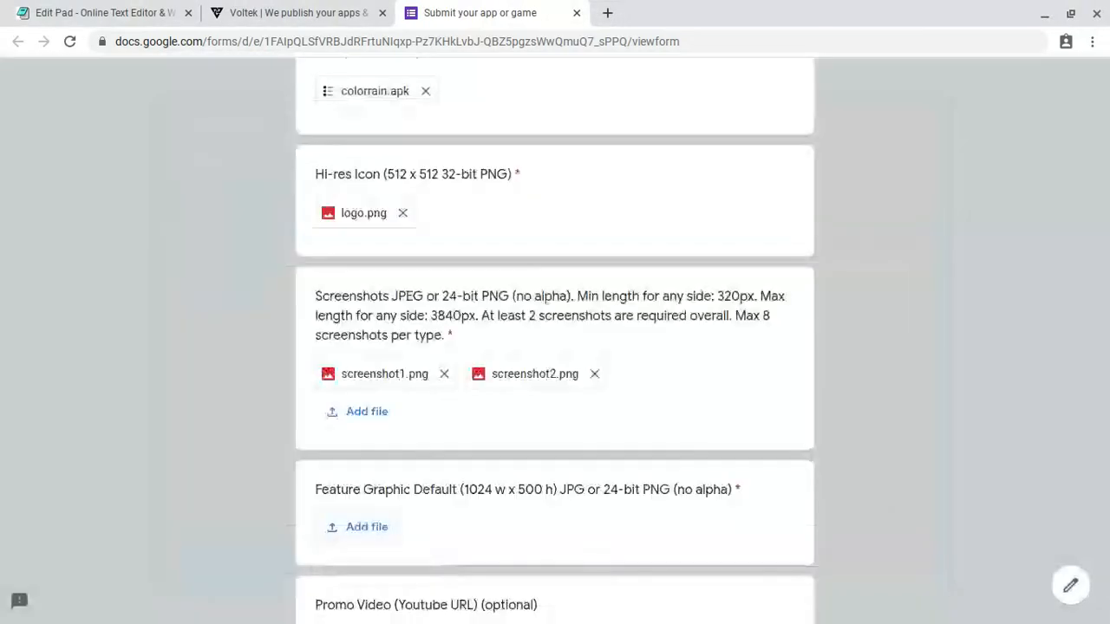
pyautogui.scroll(-3)
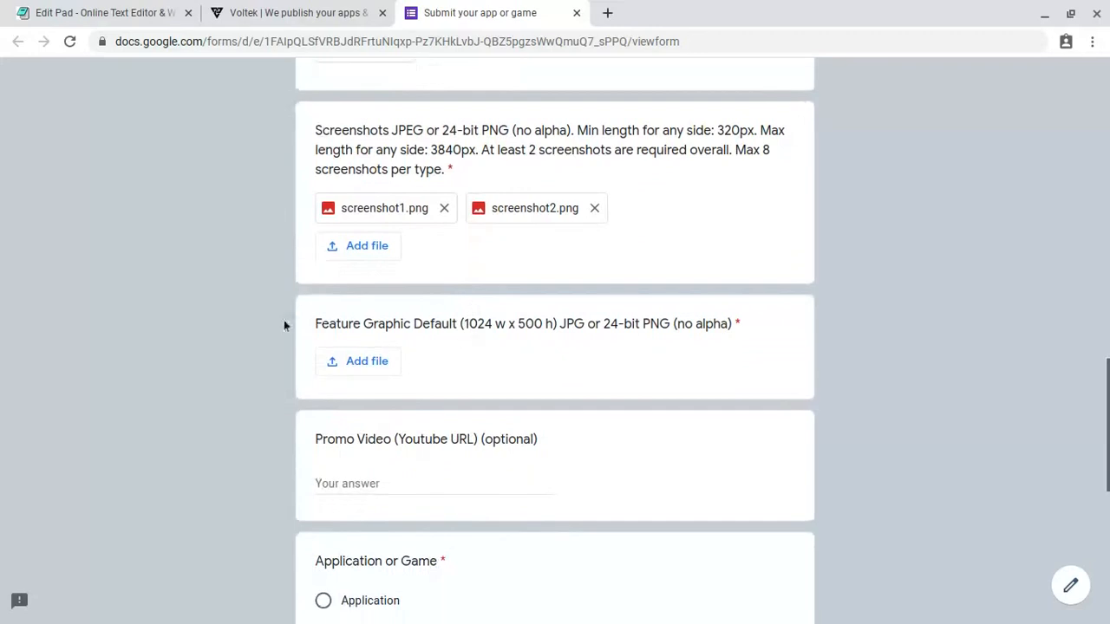
pyautogui.moveTo(470, 363)
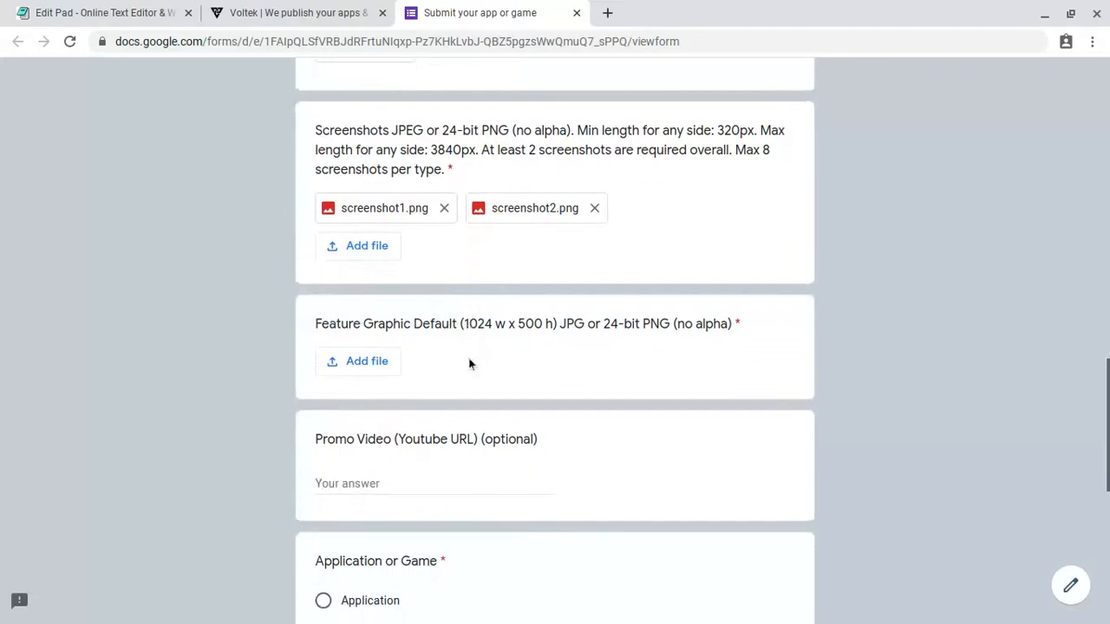
pyautogui.moveTo(628, 417)
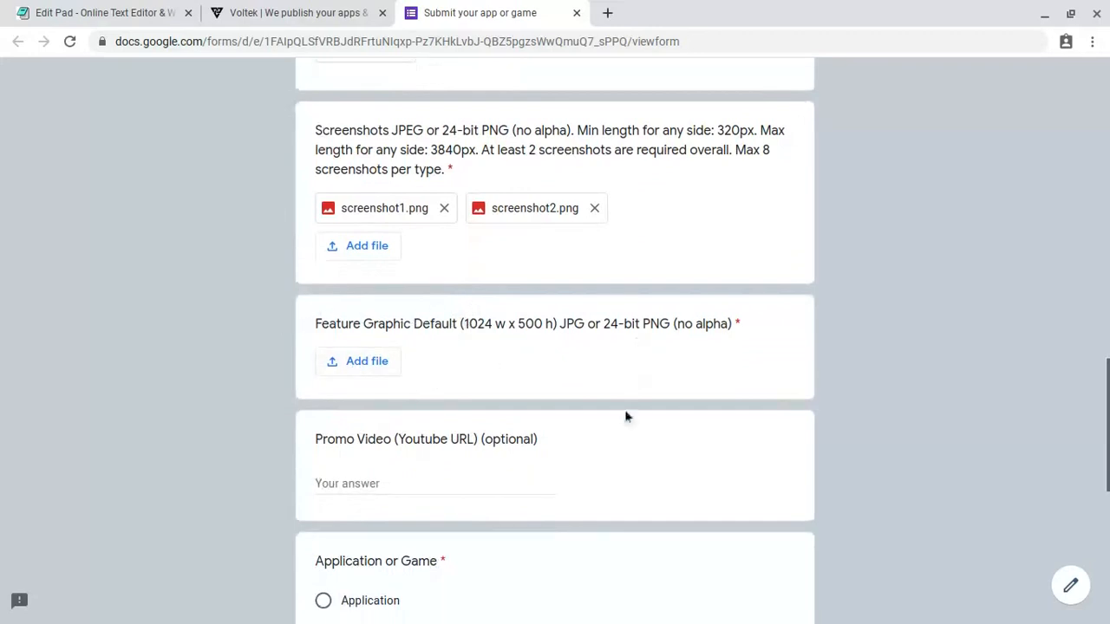
pyautogui.moveTo(618, 426)
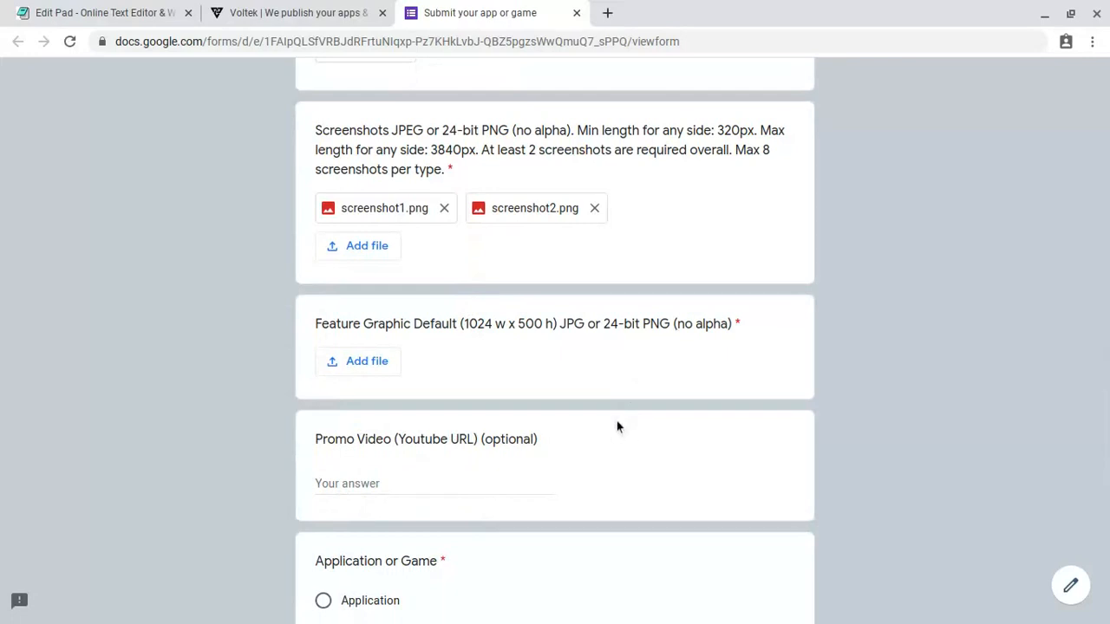
pyautogui.moveTo(619, 427)
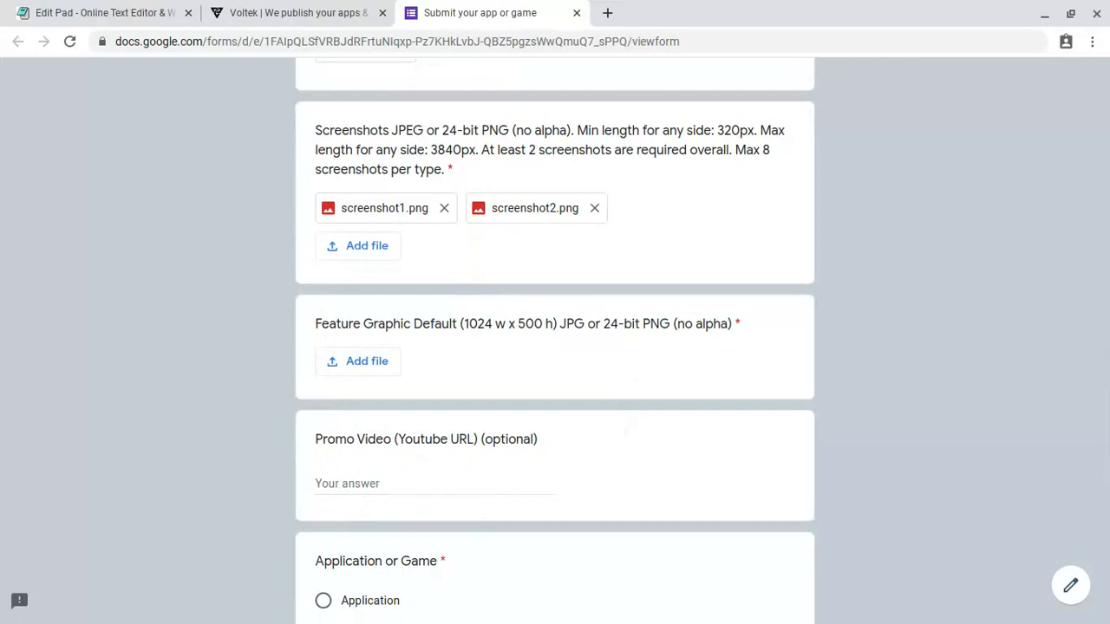
pyautogui.moveTo(333, 389)
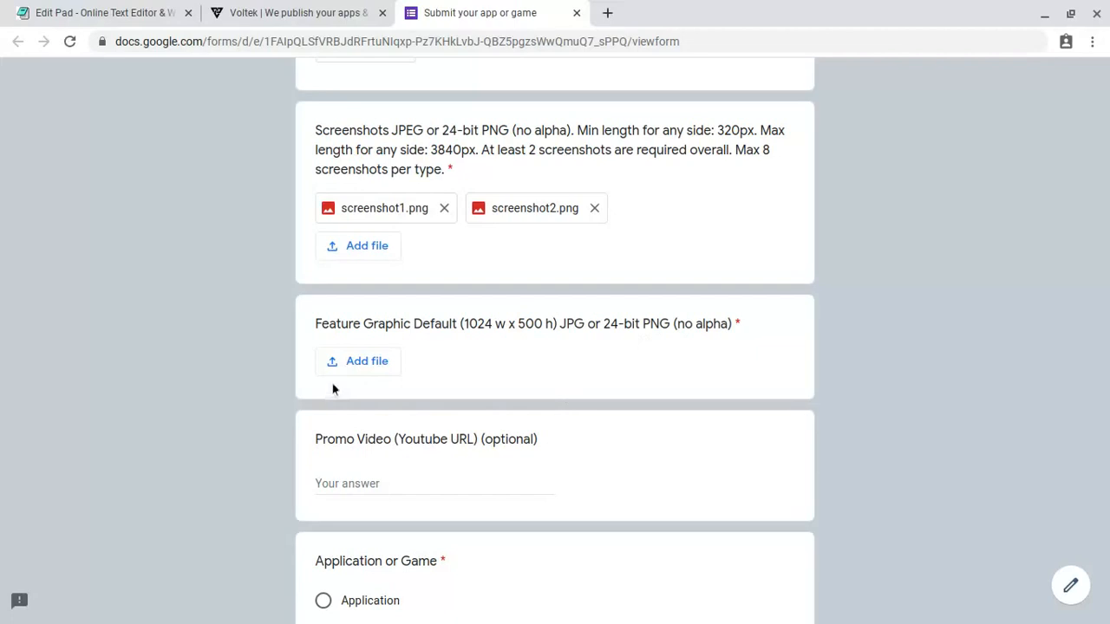
# Upload featuregraphic1.png and attach it to the Feature Graphic question
pyautogui.click(357, 360)
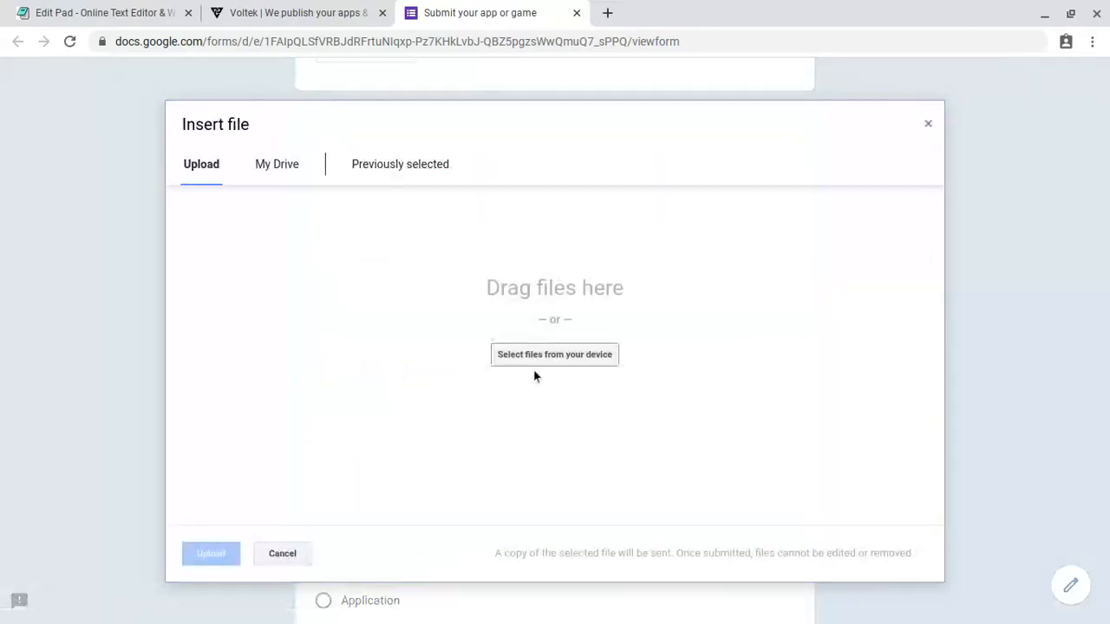
pyautogui.click(554, 353)
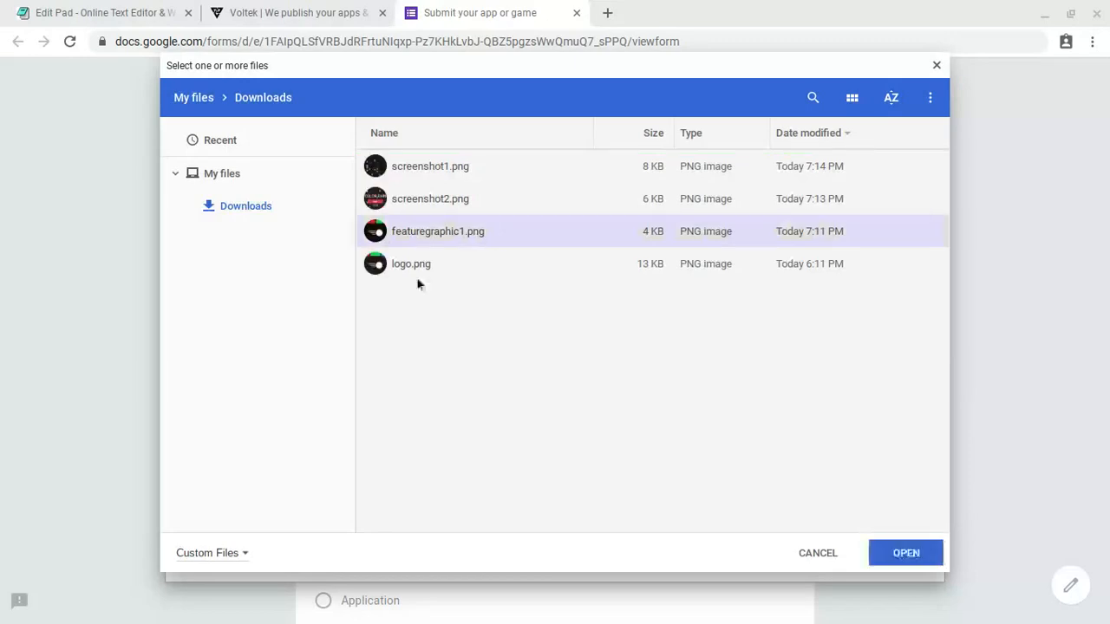
pyautogui.click(905, 552)
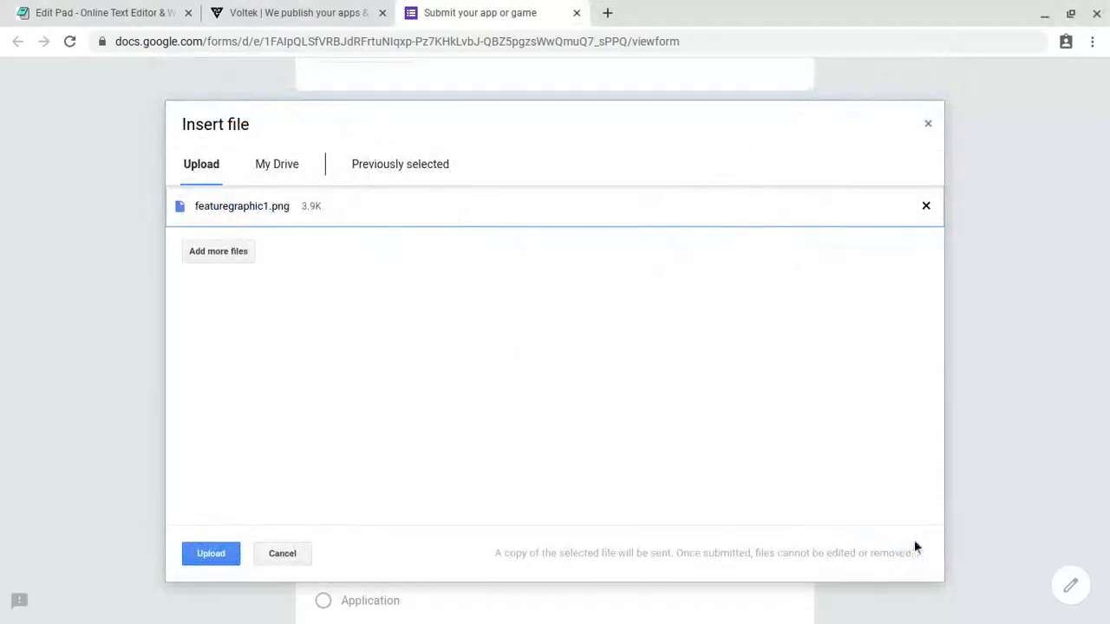
pyautogui.click(210, 553)
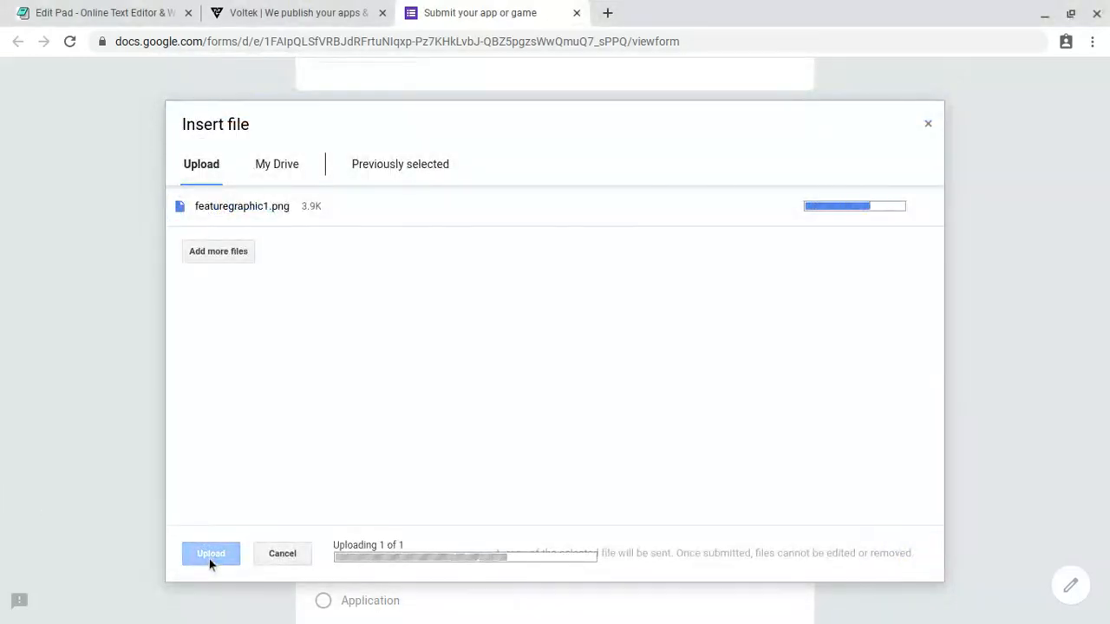
pyautogui.click(210, 553)
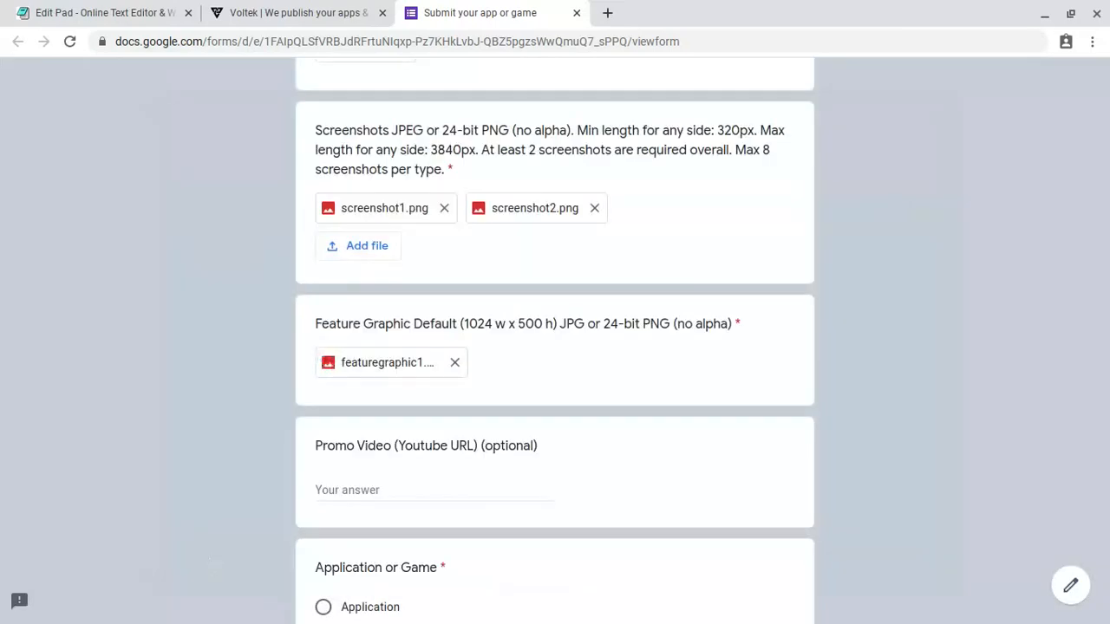
pyautogui.scroll(-3)
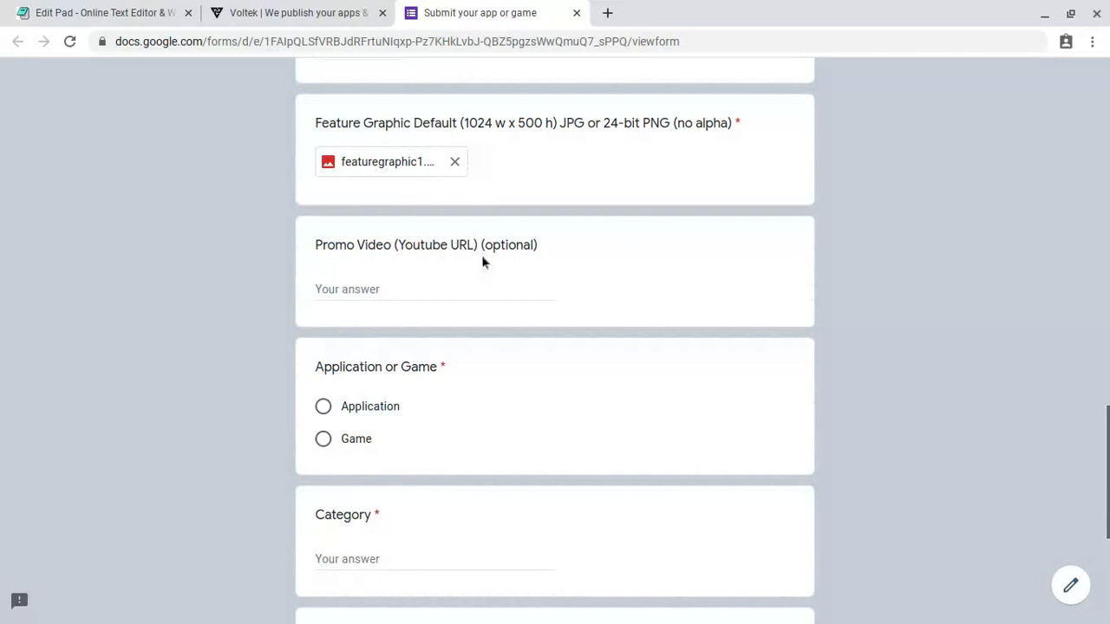
# Choose Game for the Application or Game question and bring up the category notes
pyautogui.scroll(-3)
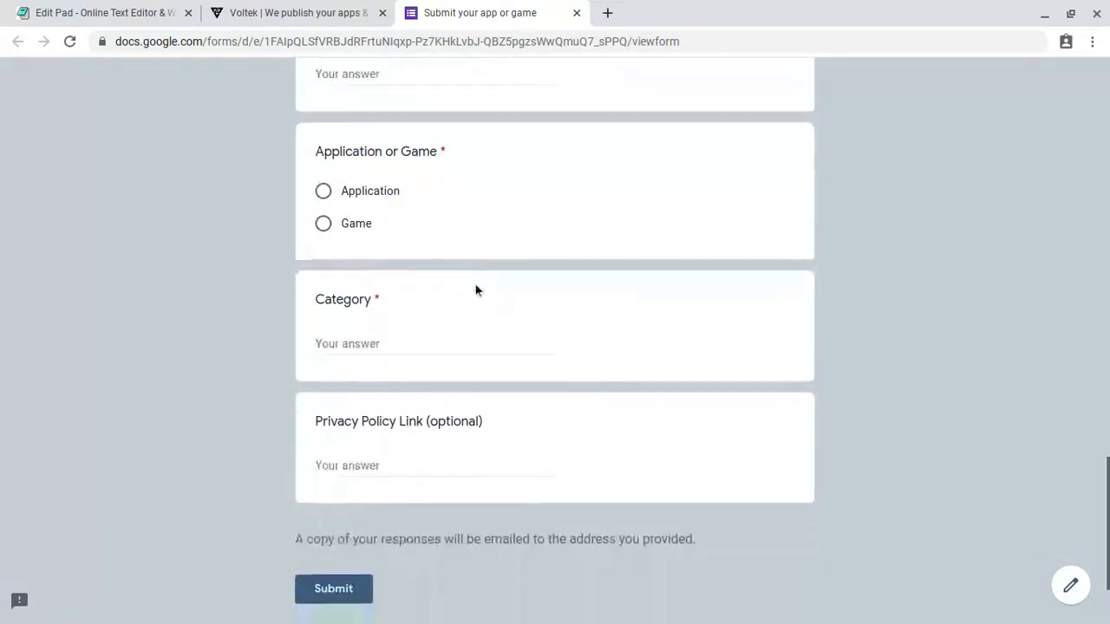
pyautogui.scroll(-3)
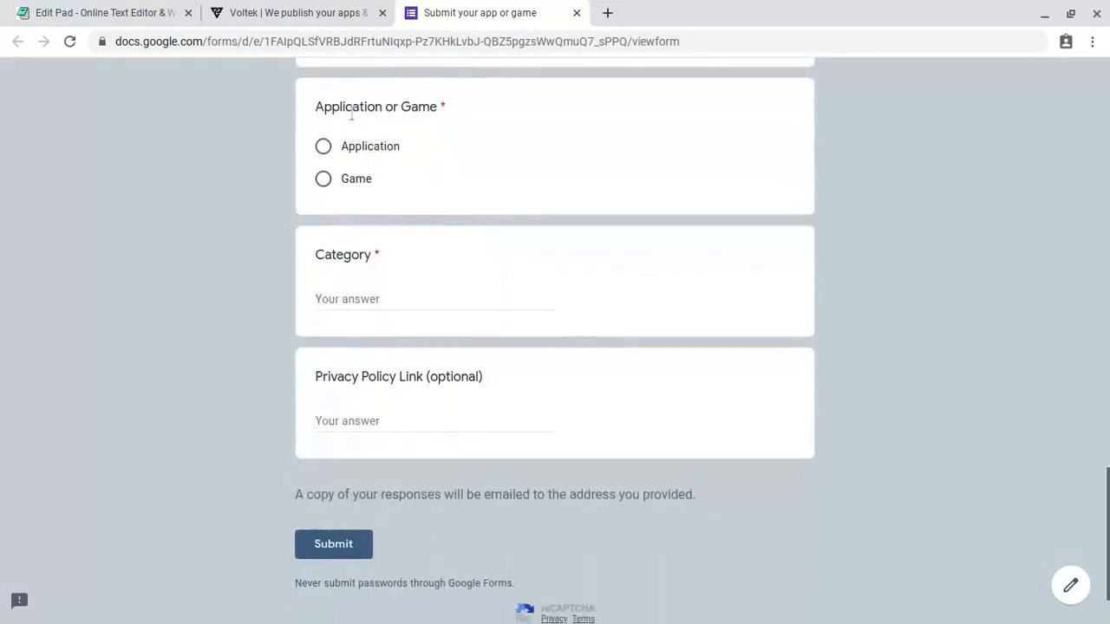
pyautogui.click(322, 178)
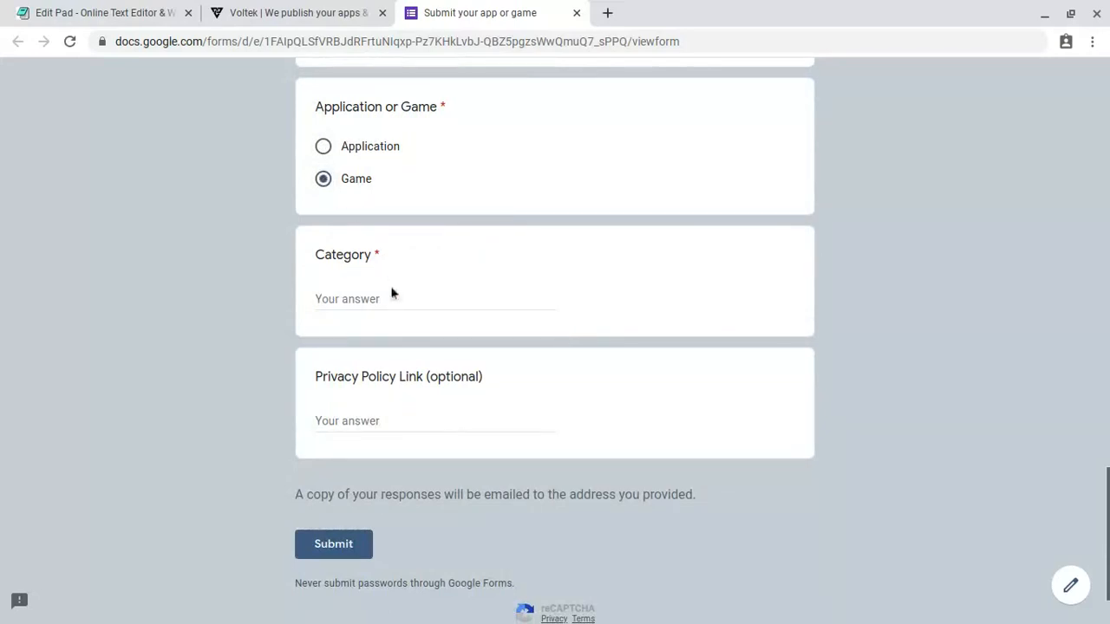
pyautogui.click(98, 12)
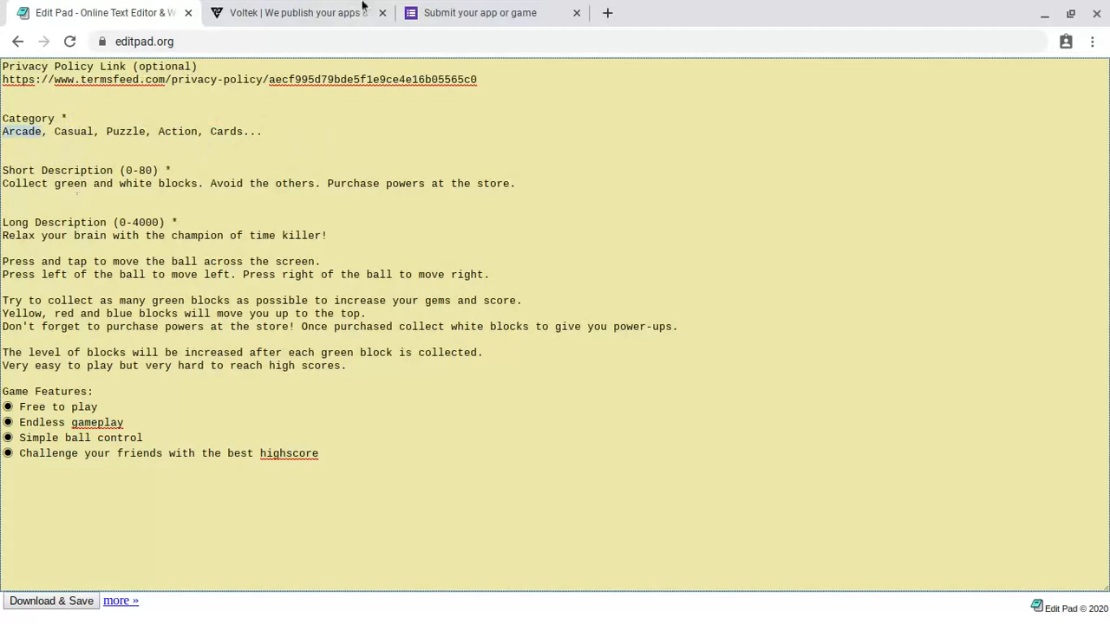
# Enter Arcade as Category and the termsfeed.com privacy policy URL as Privacy Policy Link
pyautogui.click(479, 12)
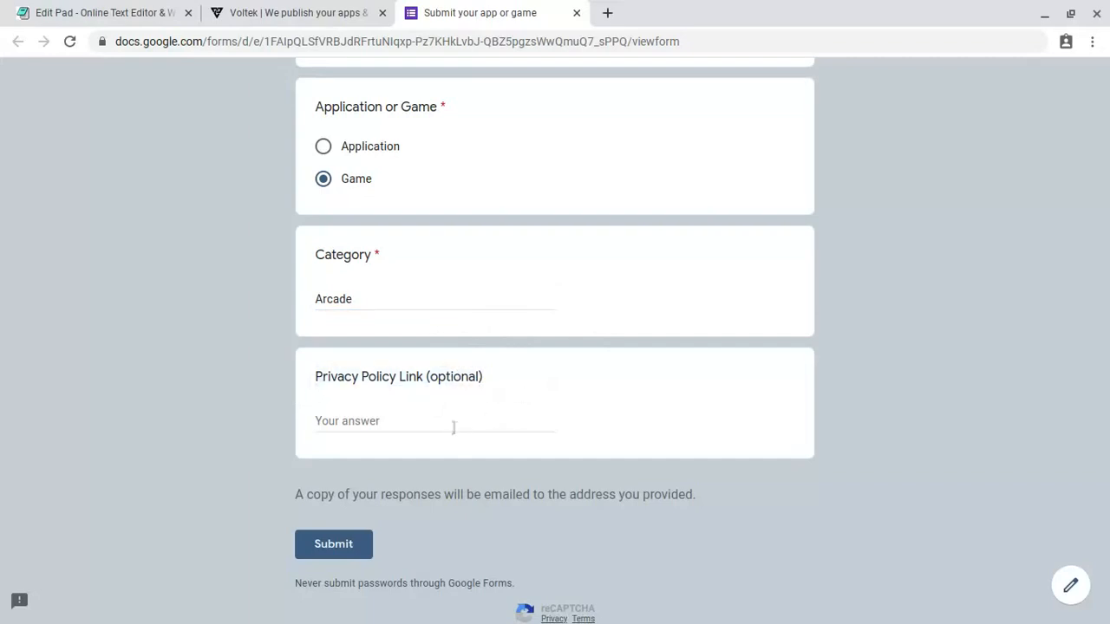
pyautogui.click(102, 12)
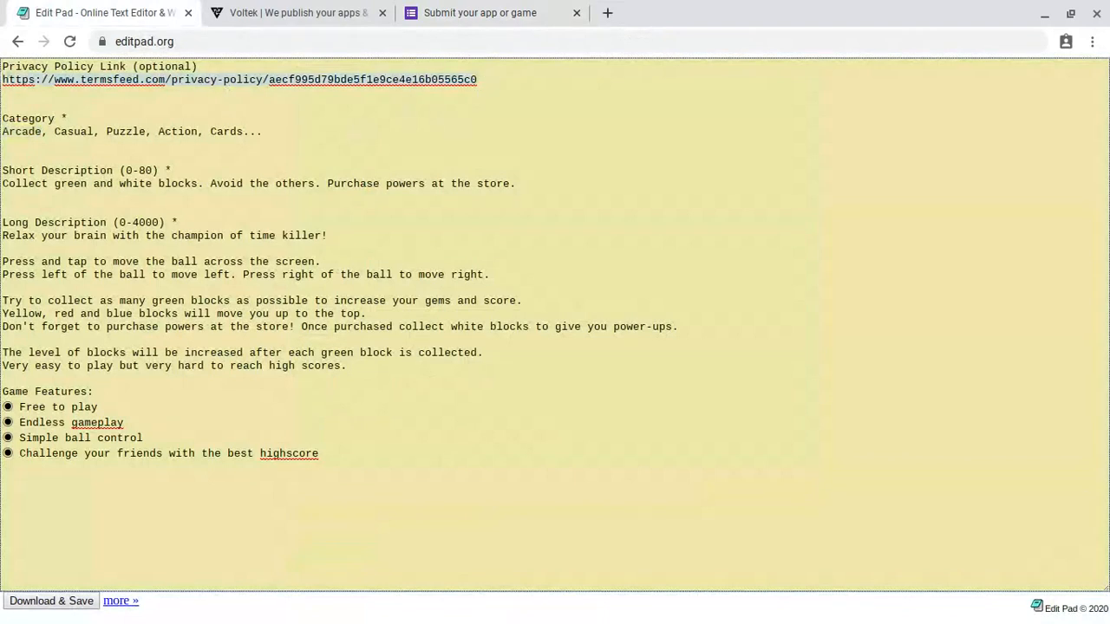
pyautogui.click(480, 12)
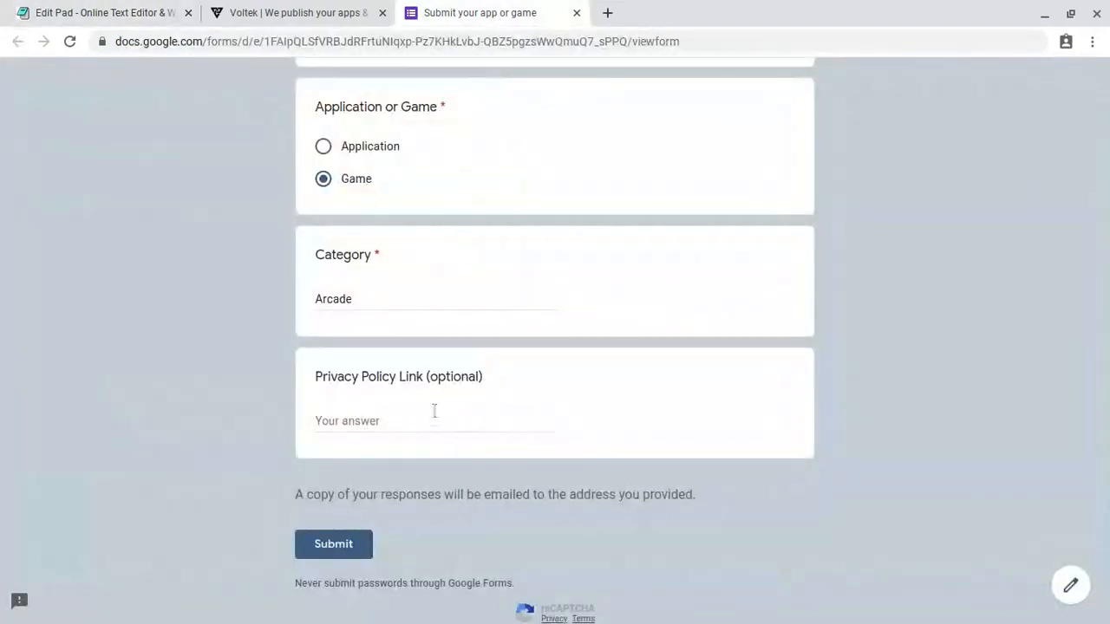
pyautogui.write('https://www.termsfeed.com/privacy-policy/ae')
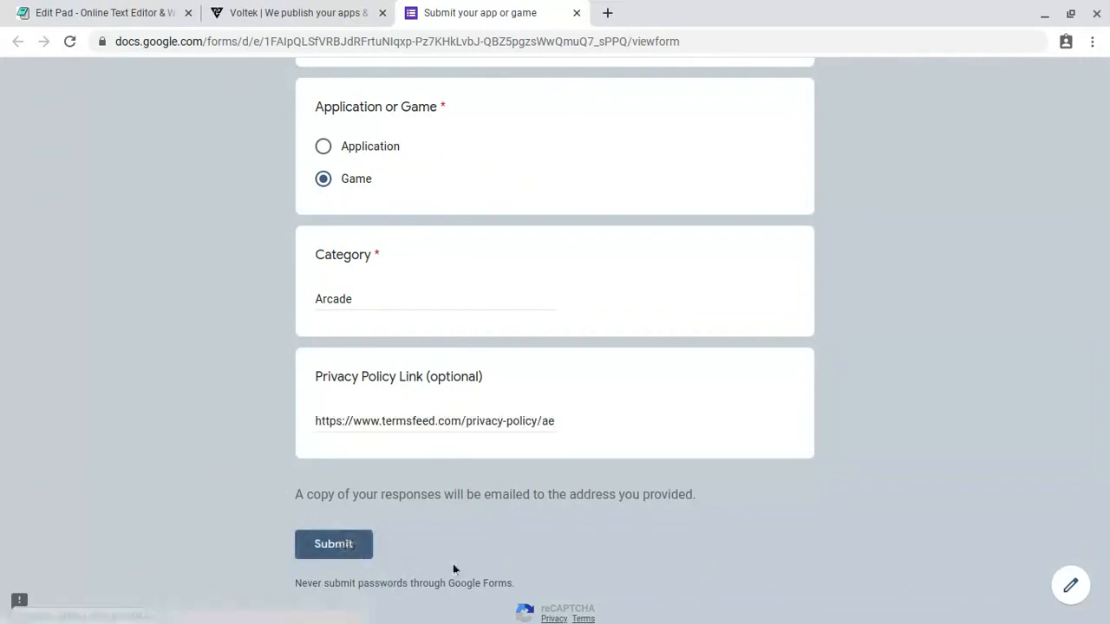
pyautogui.click(334, 543)
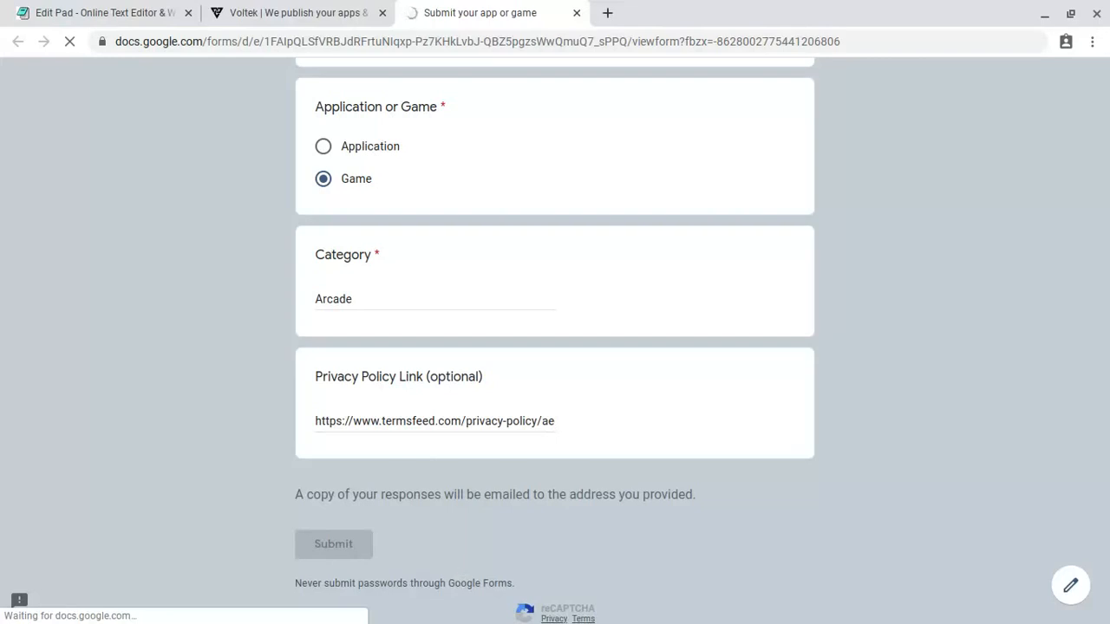
# Submit the form and get the 'app will be published shortly' confirmation
pyautogui.click(333, 543)
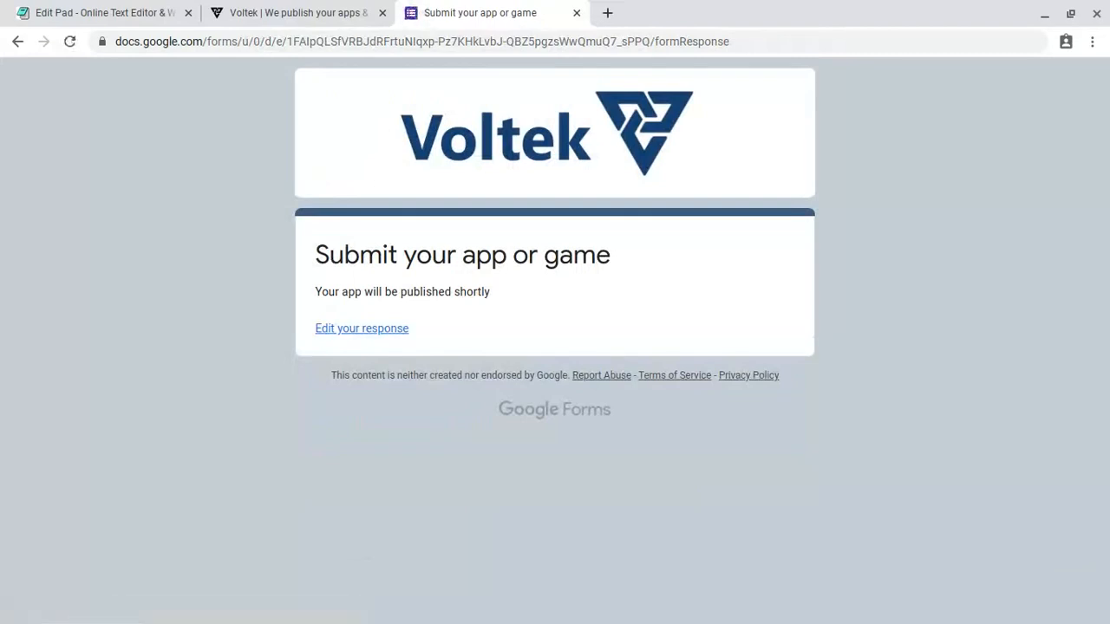